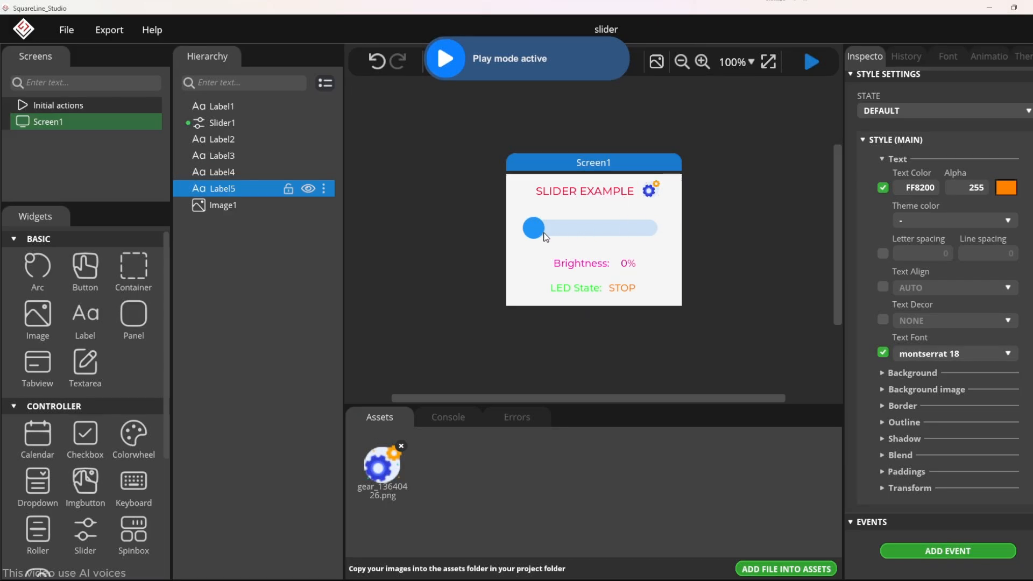
Step: Drag the preview slider between 14% and 100%, checking the Brightness readout follows
left_click_drag(532, 227, 552, 227)
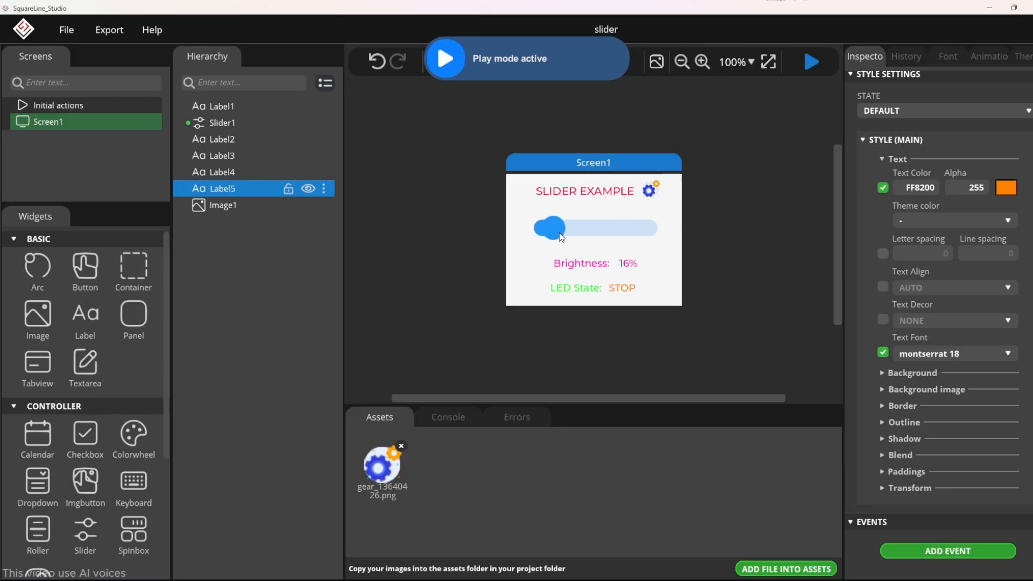
left_click_drag(552, 227, 634, 227)
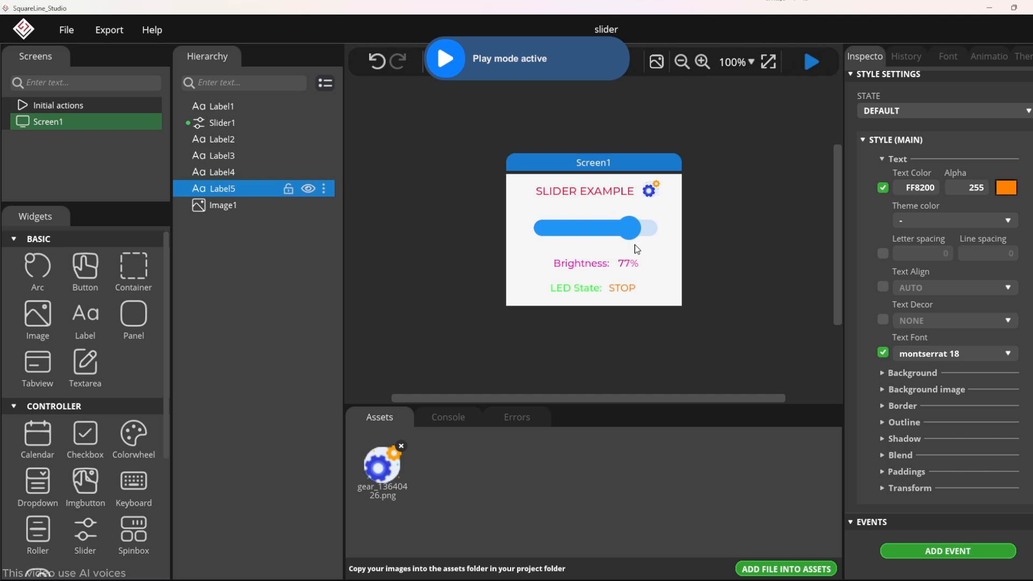
left_click_drag(633, 228, 634, 228)
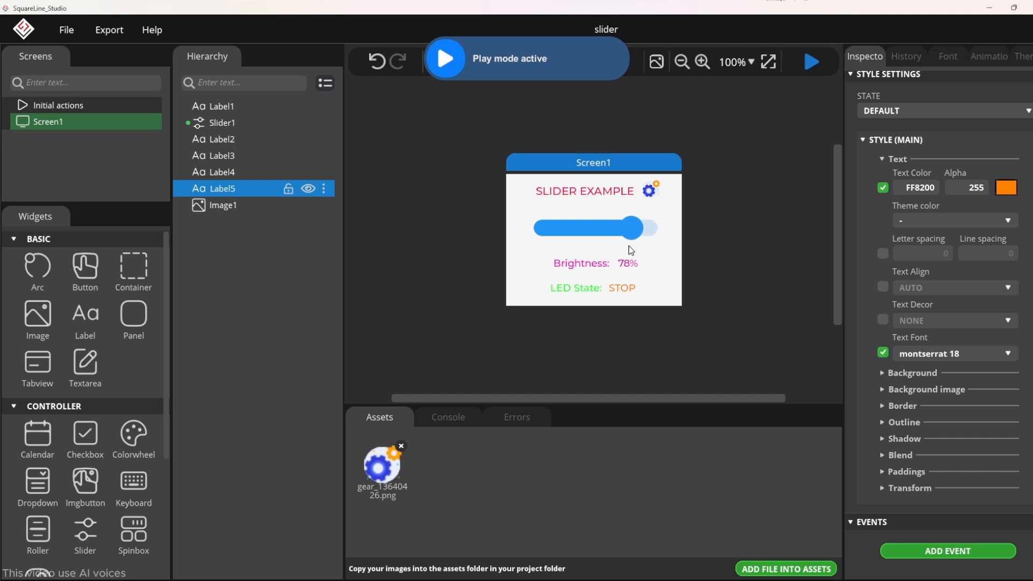
left_click_drag(636, 227, 581, 227)
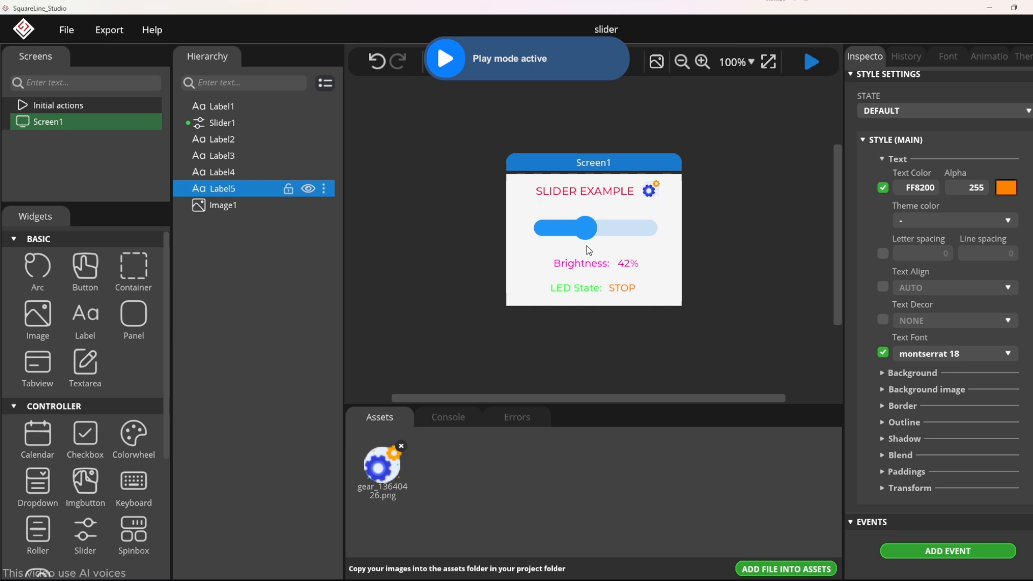
left_click_drag(581, 227, 594, 227)
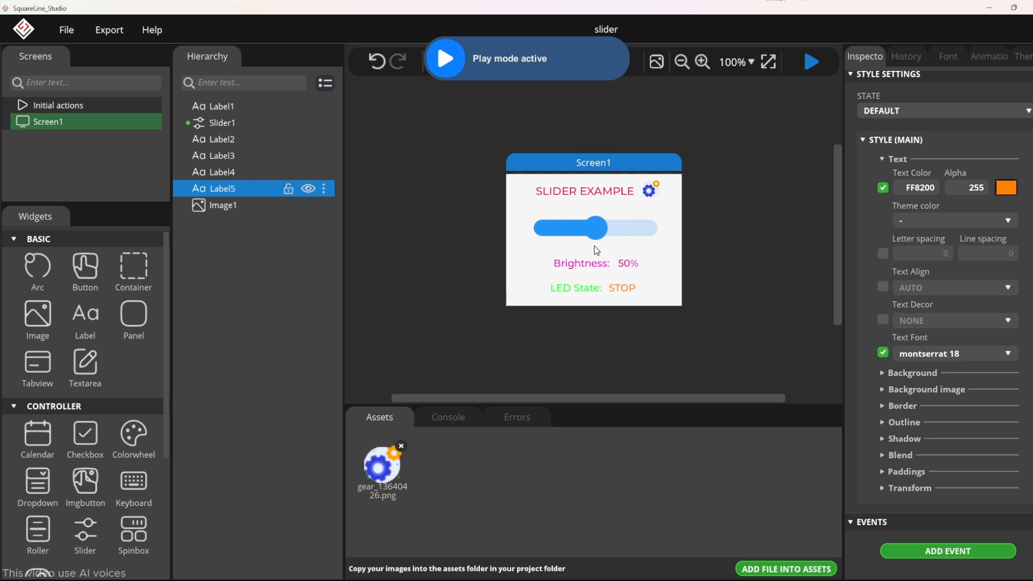
left_click_drag(593, 227, 588, 227)
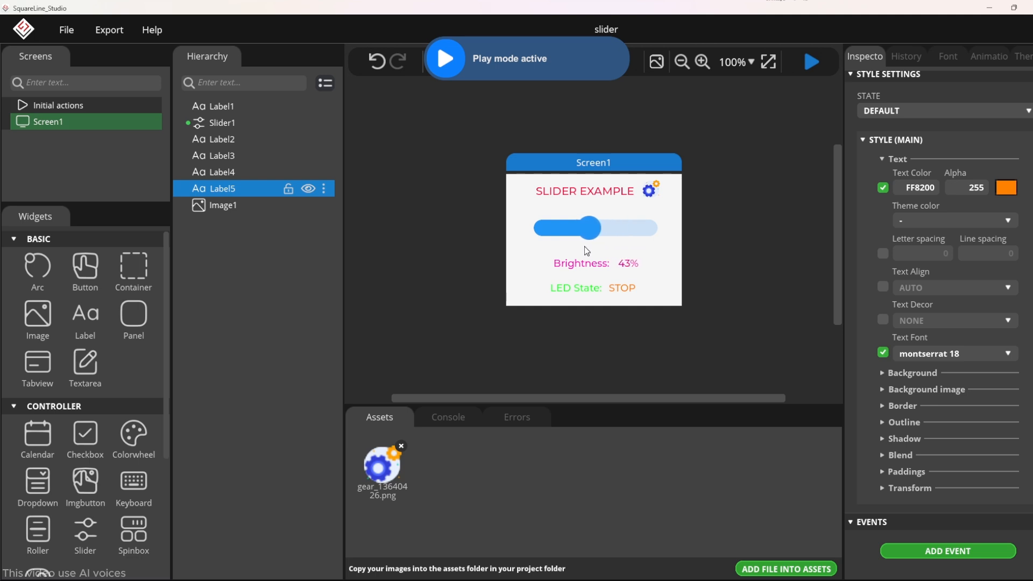
left_click_drag(589, 227, 583, 227)
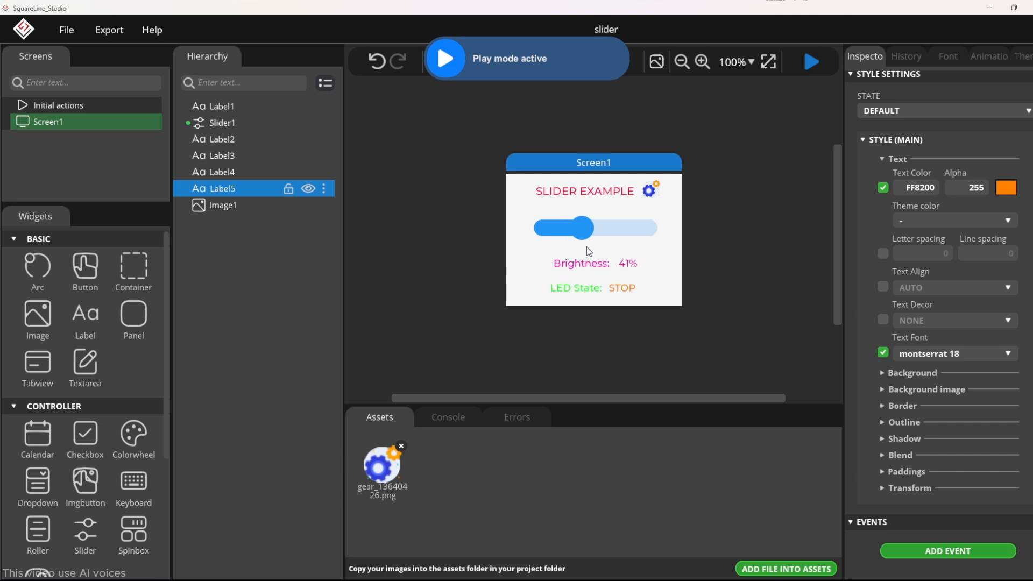
left_click_drag(581, 228, 652, 228)
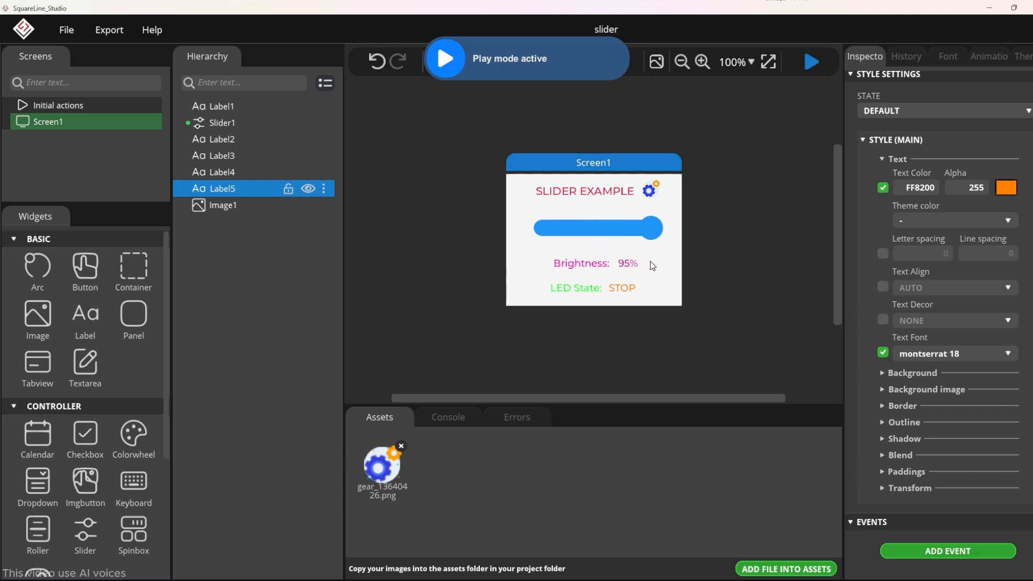
left_click_drag(658, 228, 591, 228)
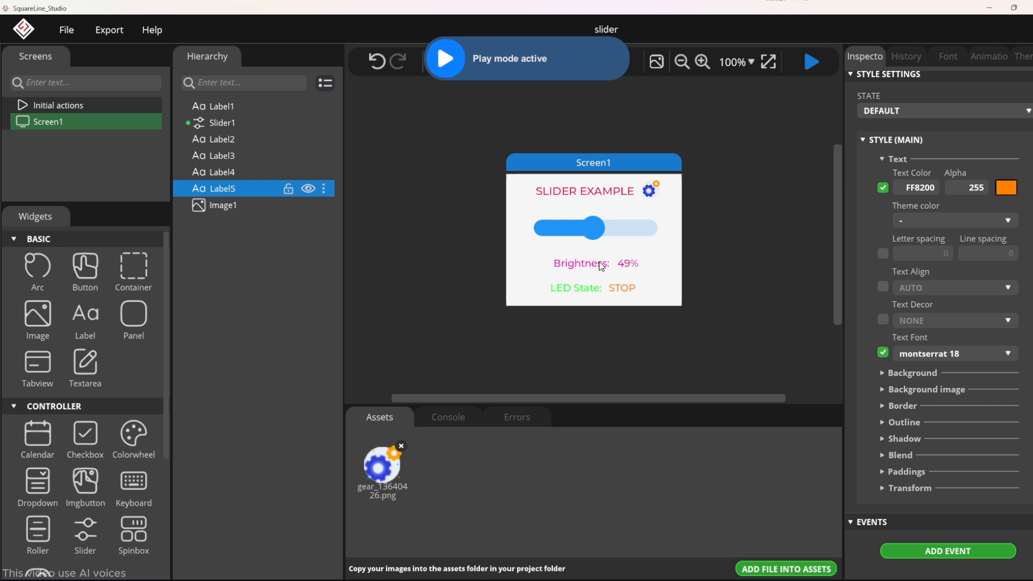
left_click_drag(590, 227, 667, 227)
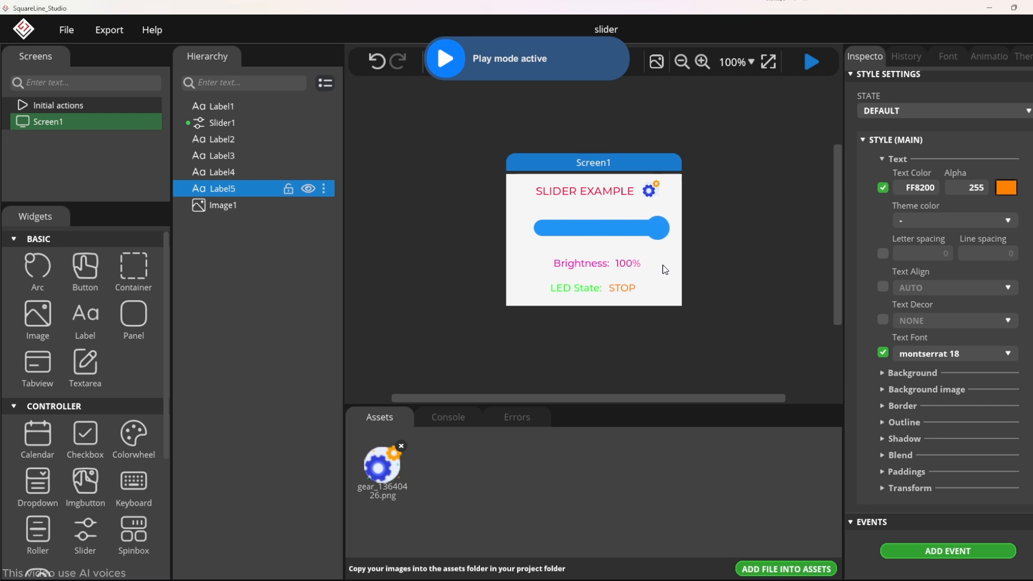
left_click_drag(667, 228, 629, 228)
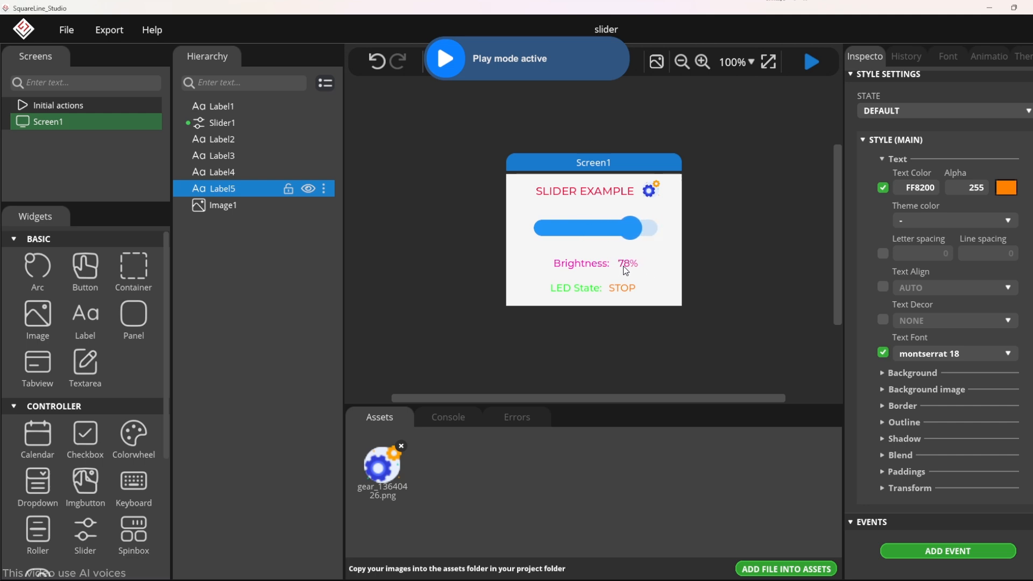
left_click_drag(633, 227, 587, 227)
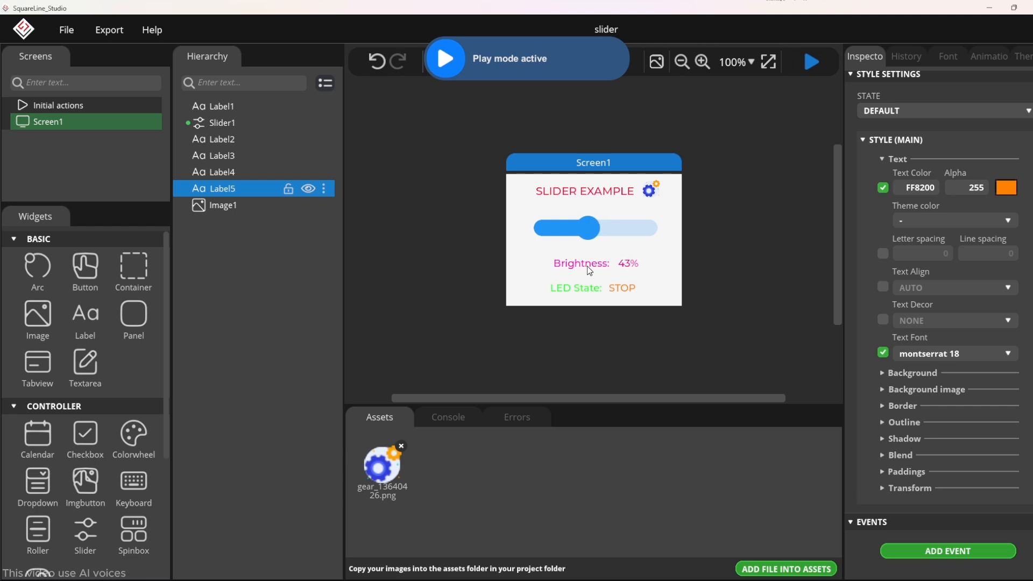
left_click_drag(586, 227, 549, 227)
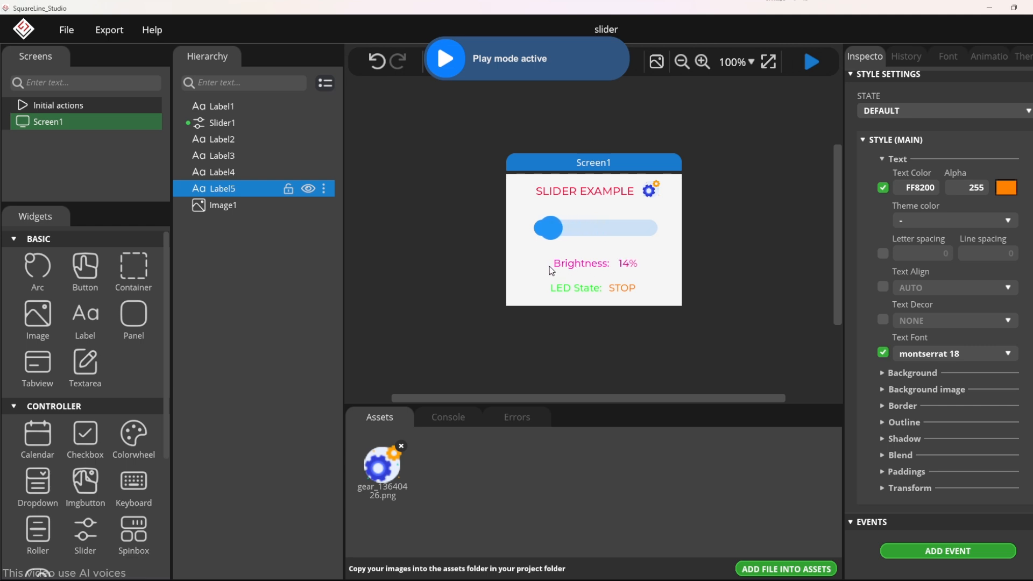
left_click_drag(548, 227, 553, 227)
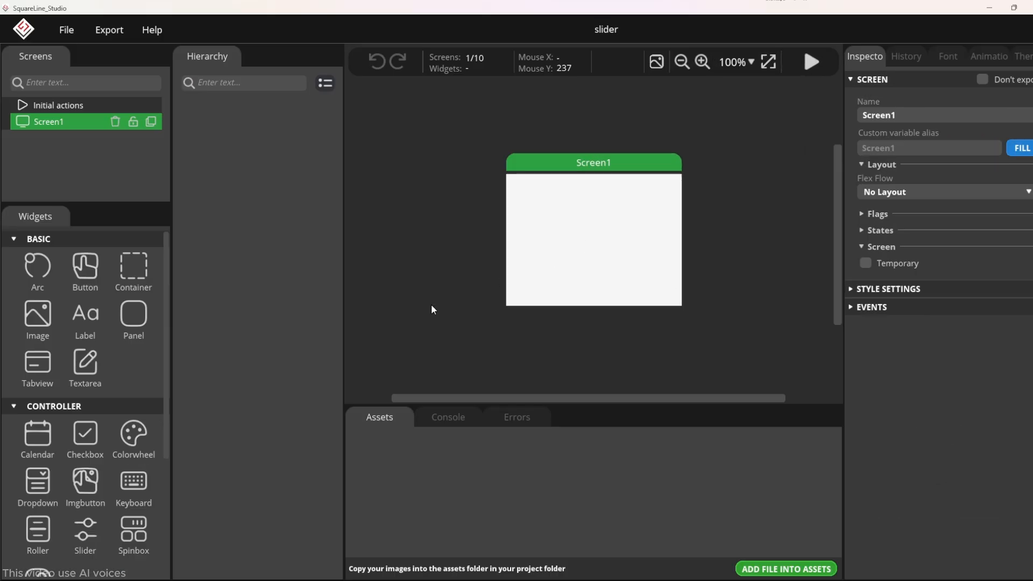
Step: Add a label at the top of Screen1 reading SLIDER EXAMPLE
left_click(85, 314)
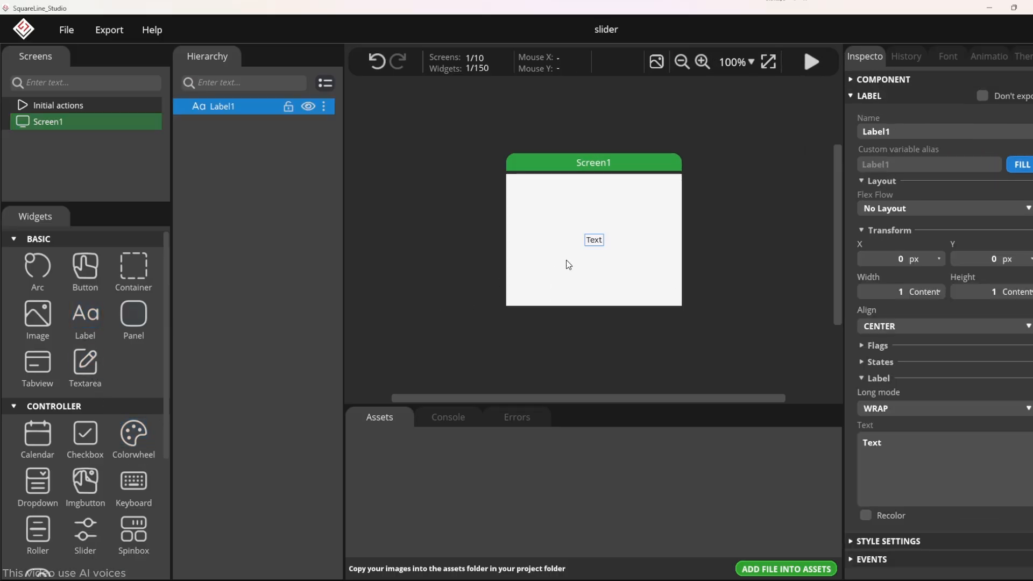
left_click_drag(592, 238, 590, 188)
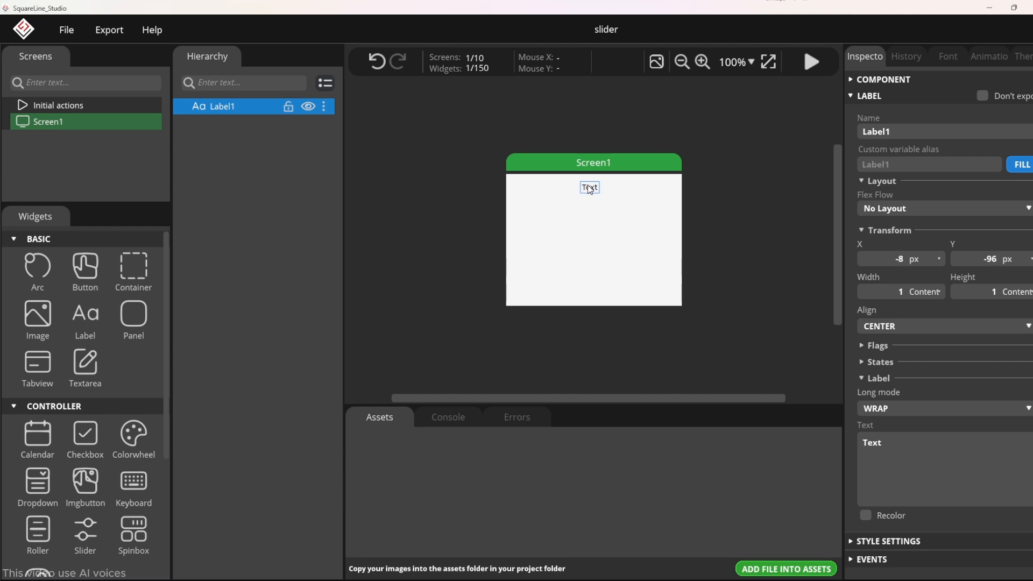
left_click_drag(587, 188, 590, 186)
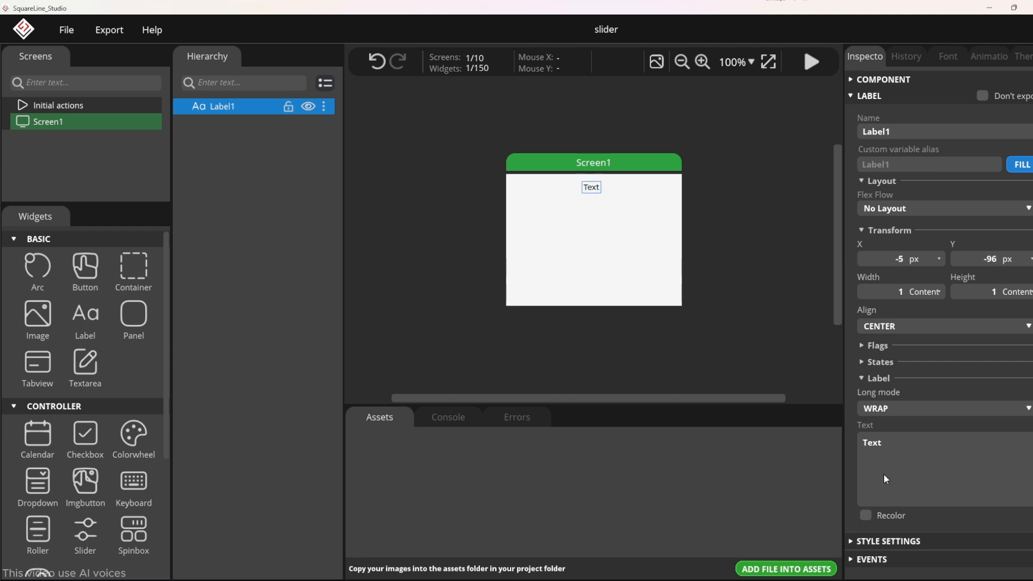
type("SLIDER EXAMPLE")
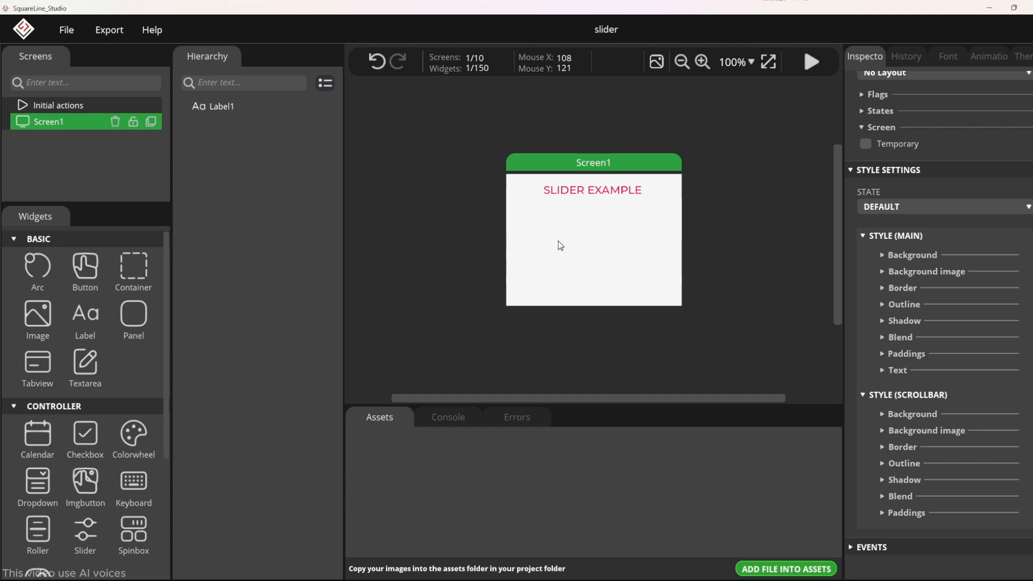
Step: Add Slider1 below the title with a height of 20 px
scroll("down", 3)
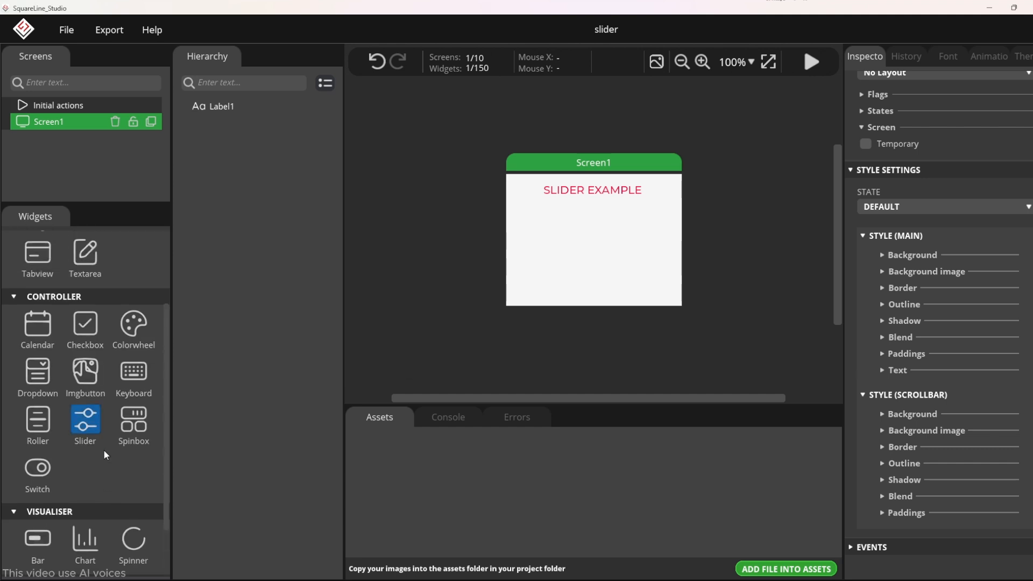
mouse_move(84, 428)
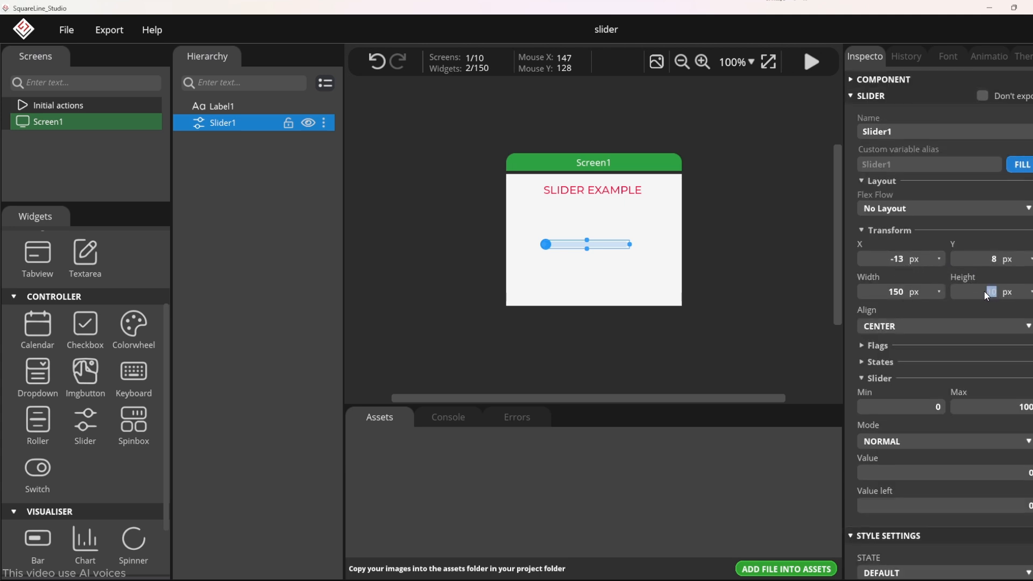
type("20")
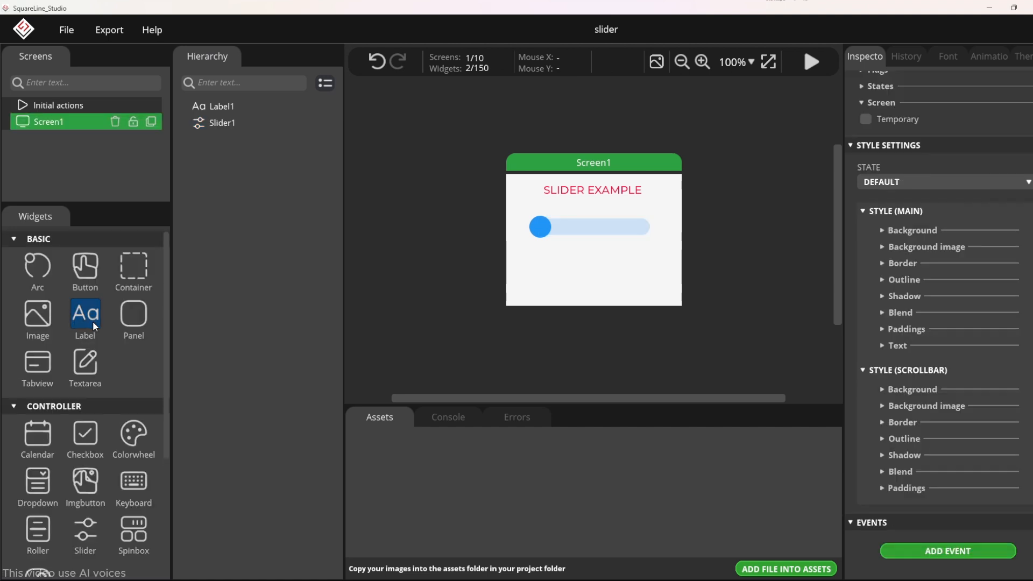
Step: Add a label below the slider with the text 'Brightness:'
left_click(84, 316)
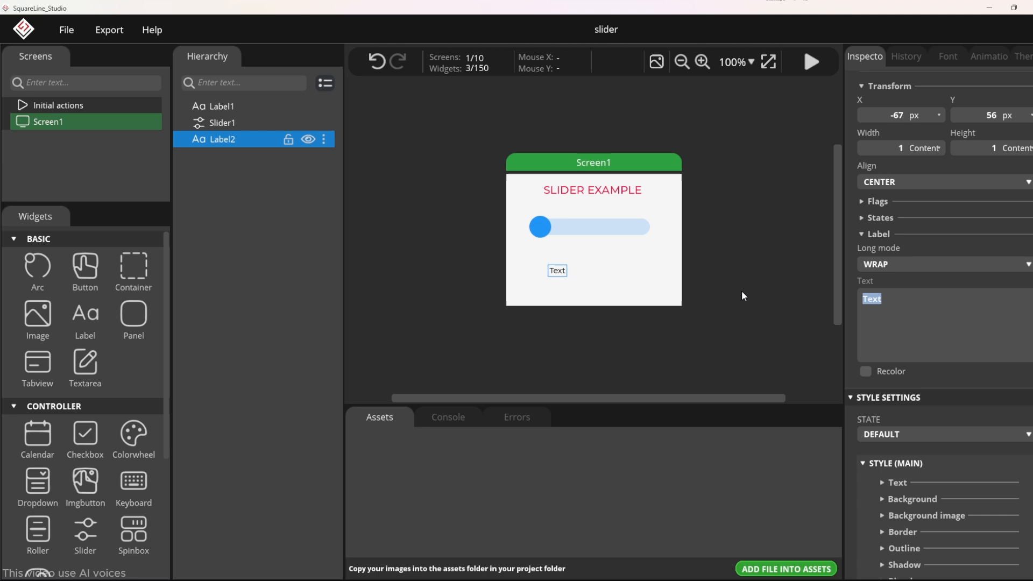
type("b")
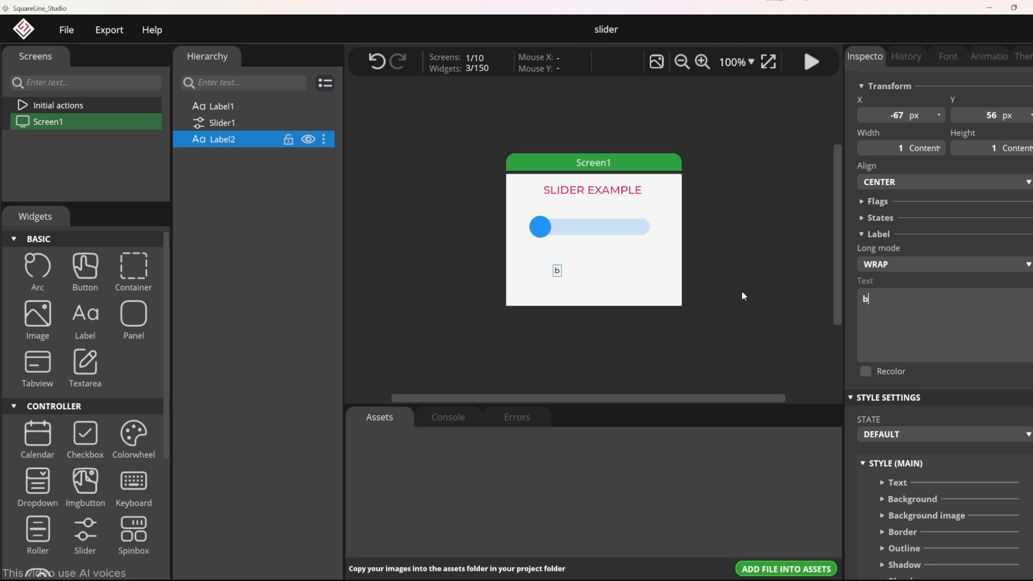
type("RIGHT")
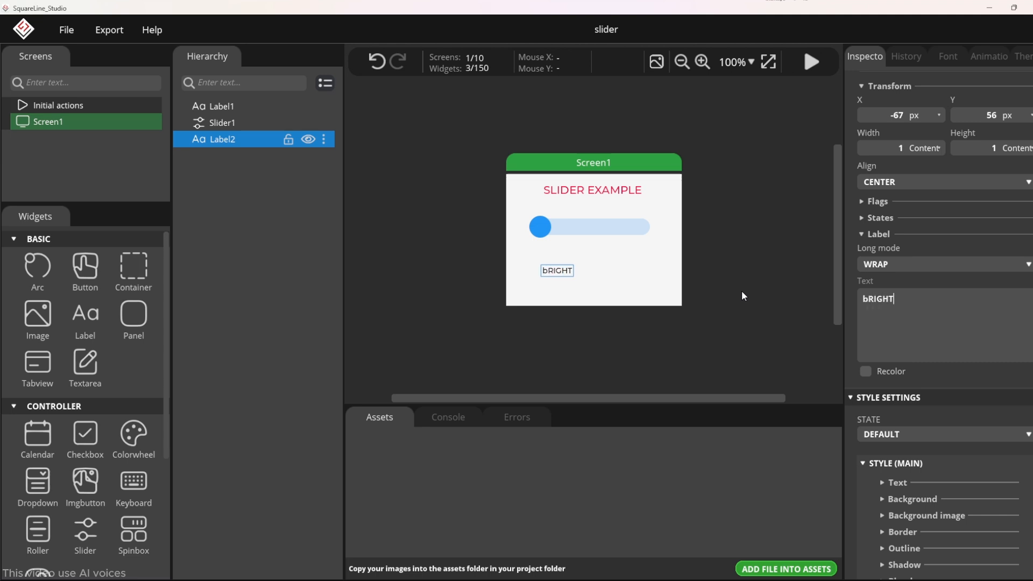
type("Brightness:")
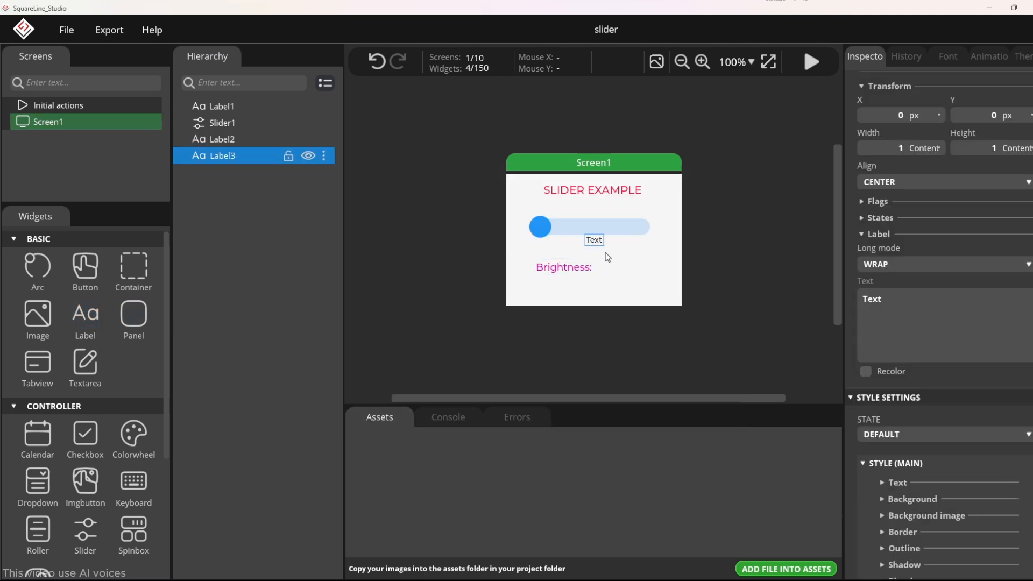
Step: Place Label3 beside Brightness: reading 0% in FF00D1 pink, montserrat 18
left_click_drag(592, 239, 596, 267)
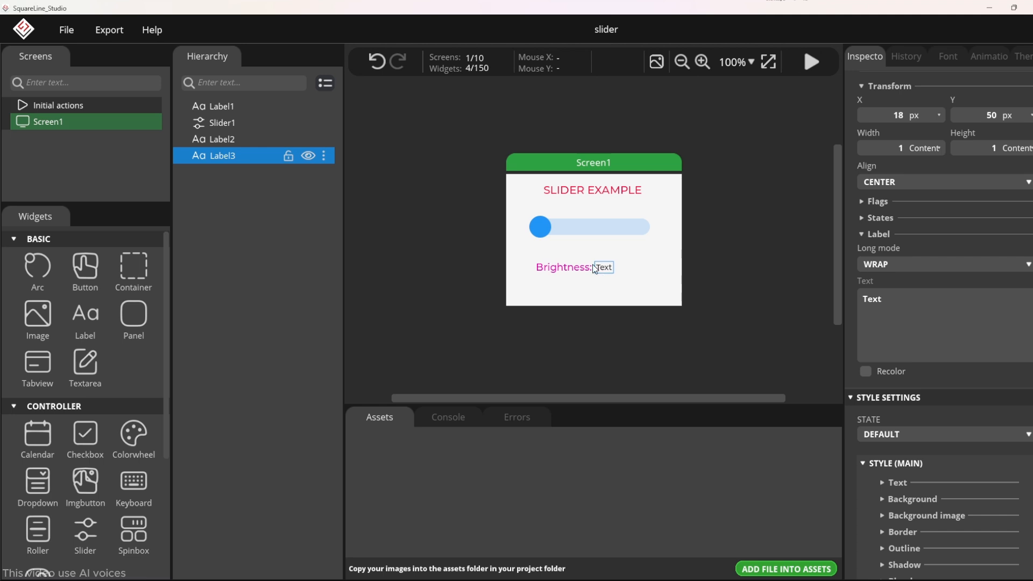
type("0%")
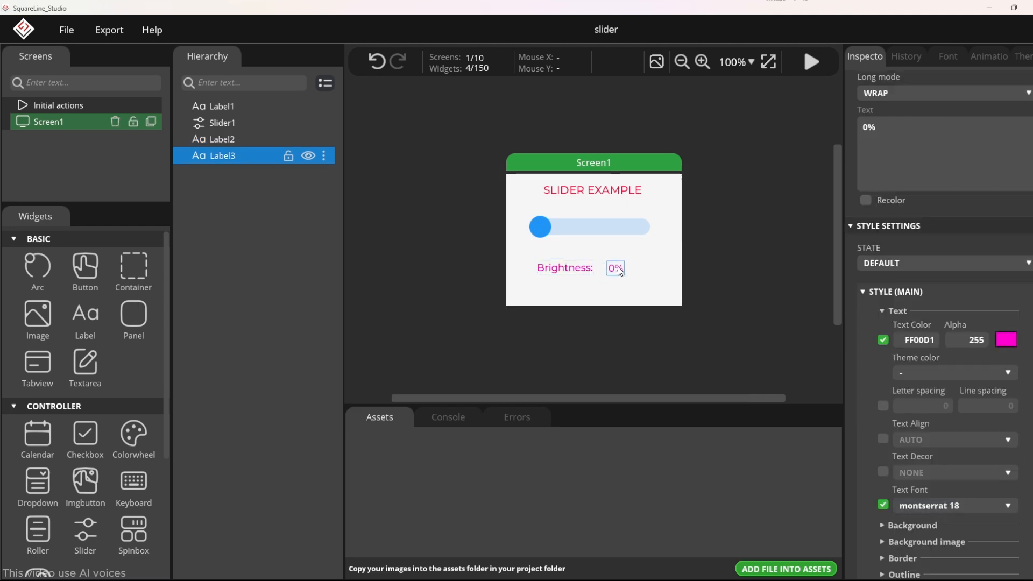
left_click(1005, 339)
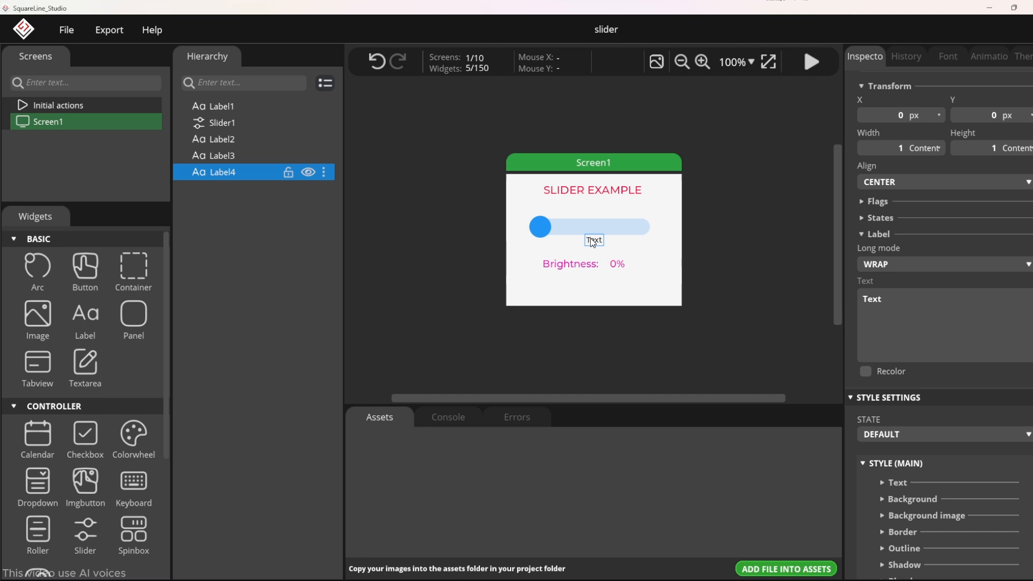
Step: Place a label below the Brightness row reading 'LED State:' in green
left_click_drag(592, 240, 548, 290)
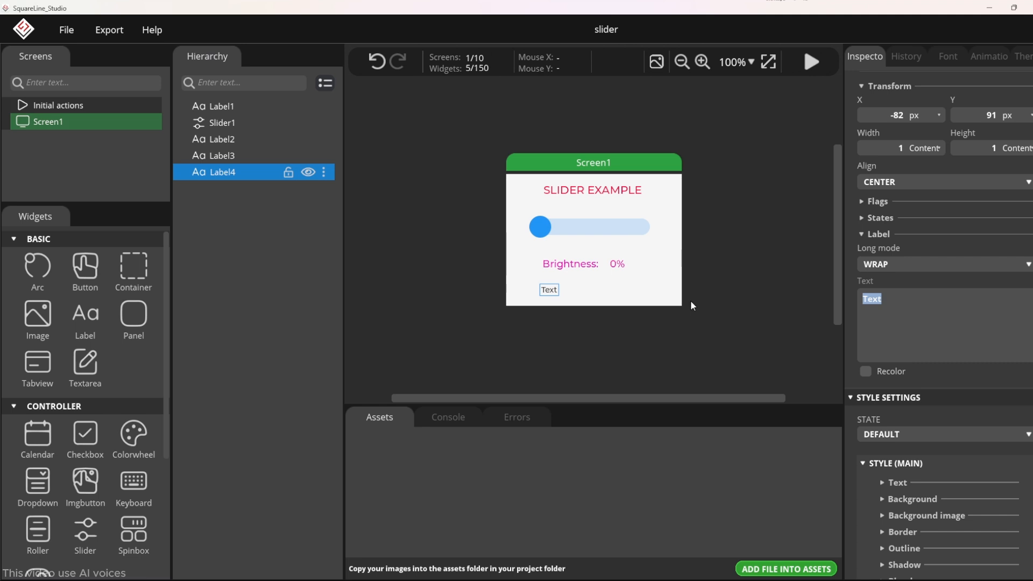
type("LED State:")
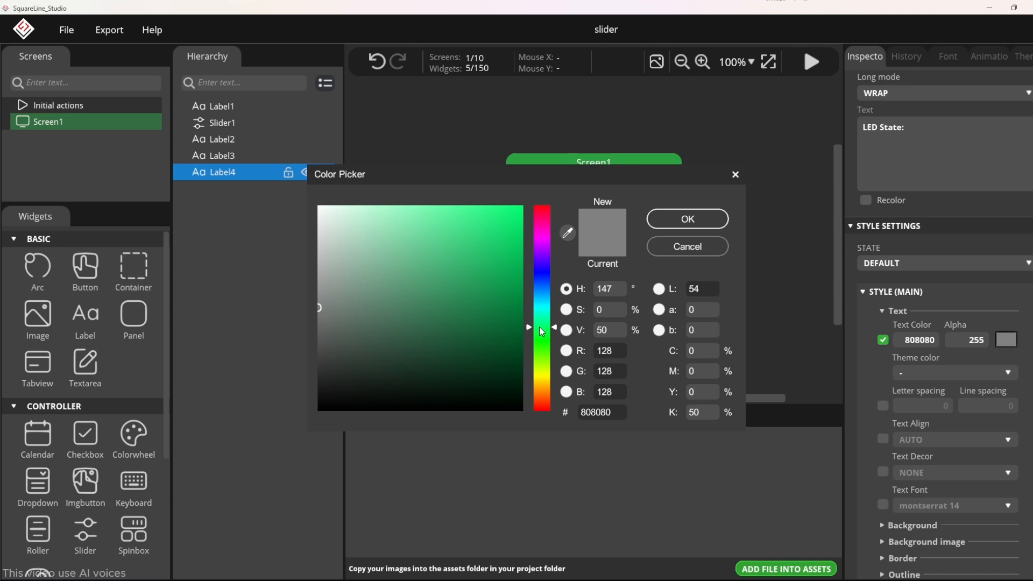
left_click(687, 219)
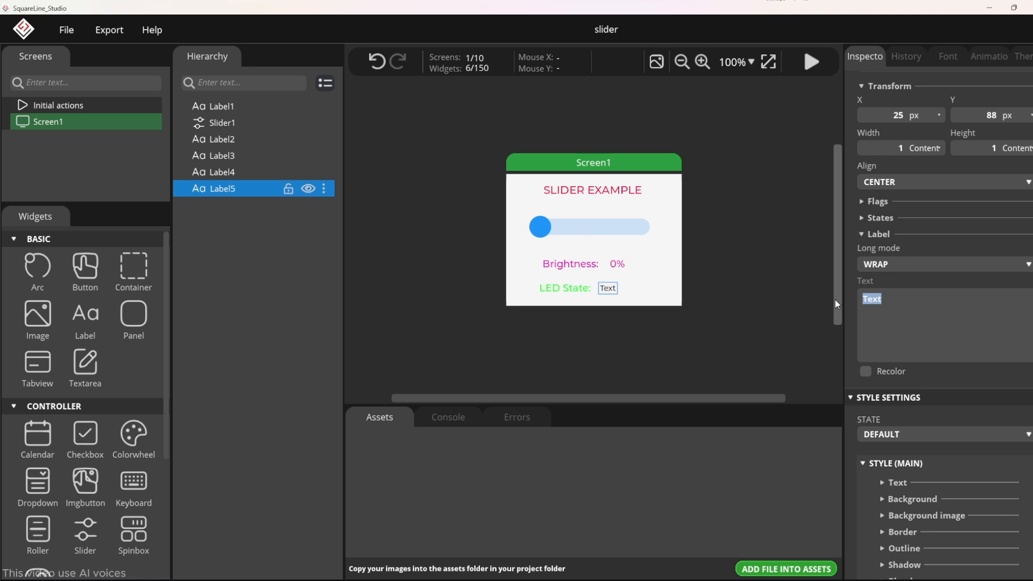
Step: Set Label5 beside LED State: to STOP in orange FF8200, montserrat 18
type("s")
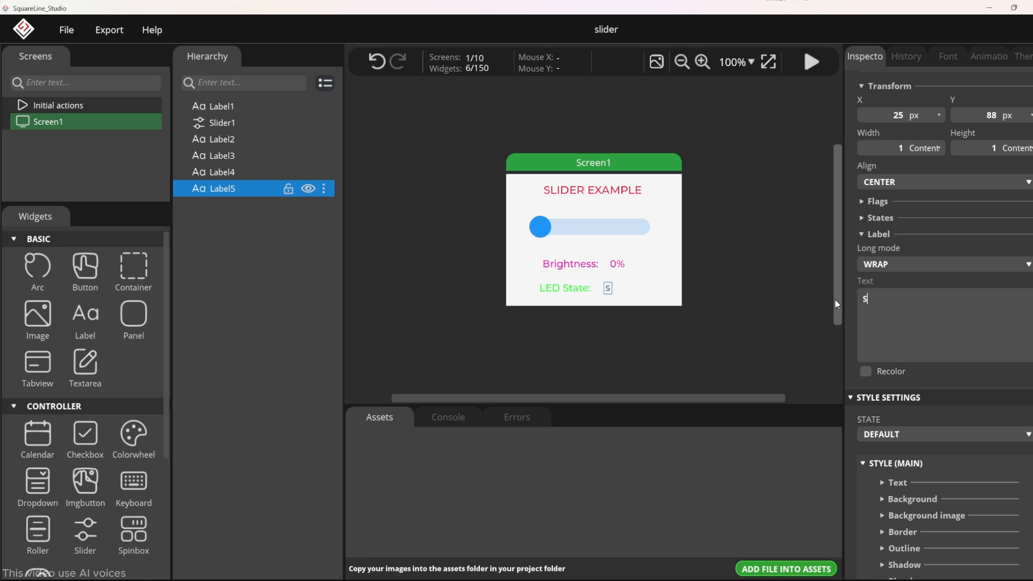
type("TOP")
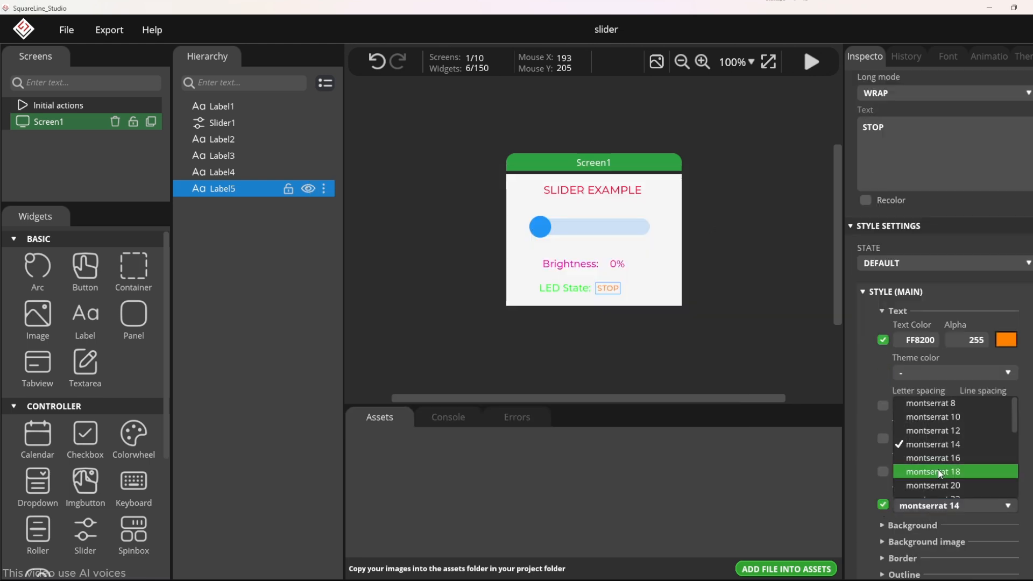
left_click(220, 123)
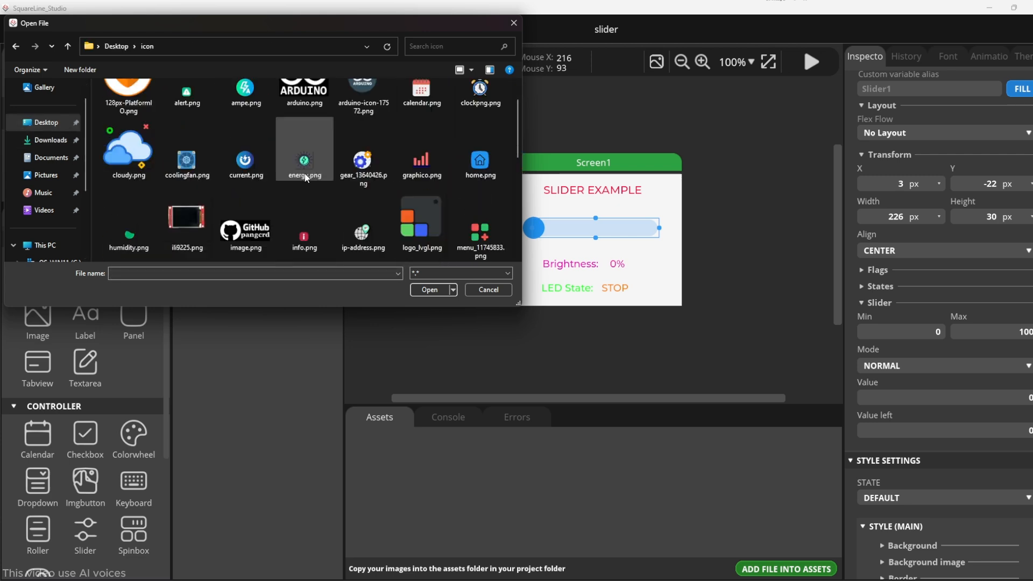
Step: Import gear_13640426.png as an image and position it beside the SLIDER EXAMPLE title
left_click(430, 290)
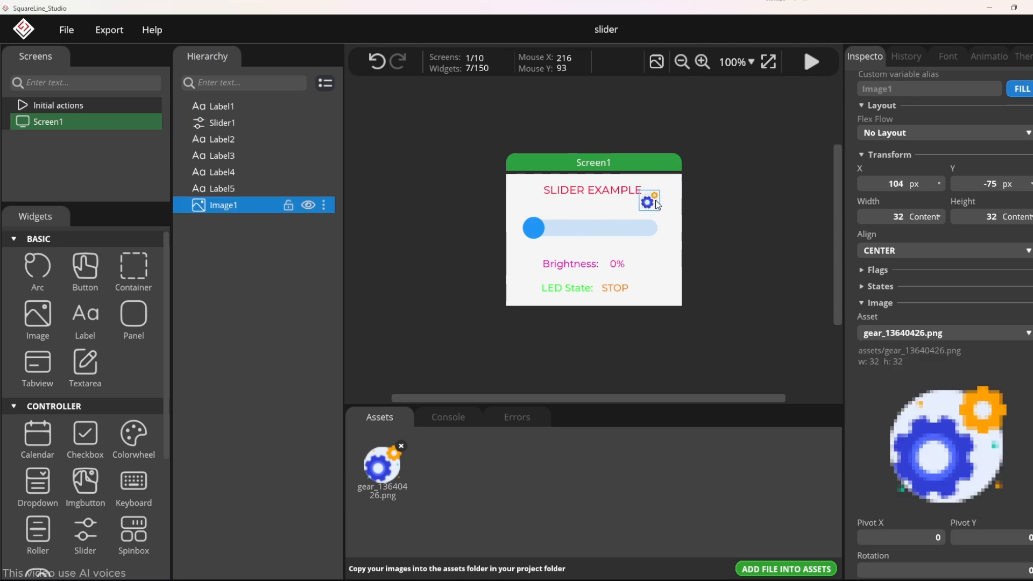
left_click(586, 192)
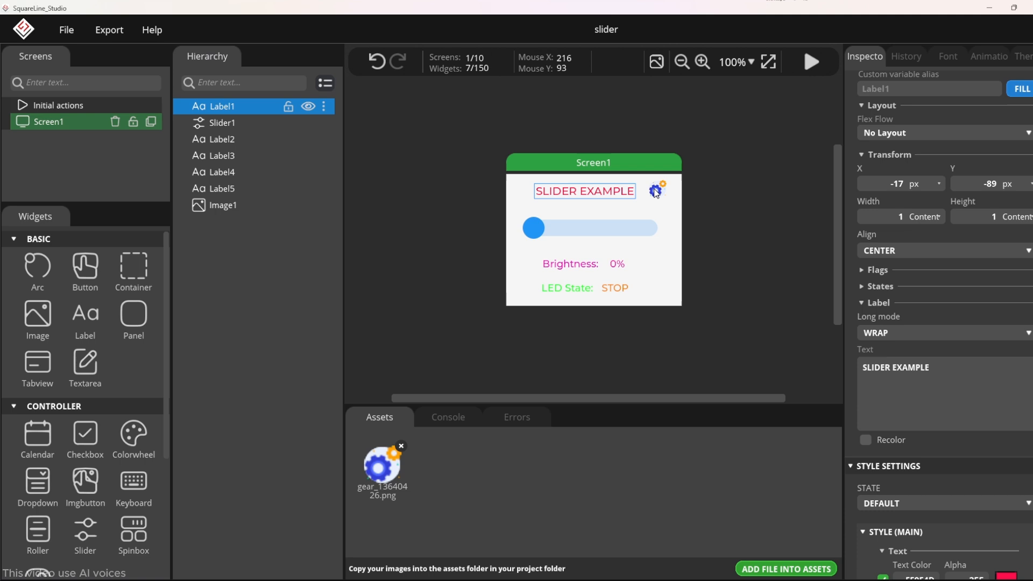
left_click(653, 192)
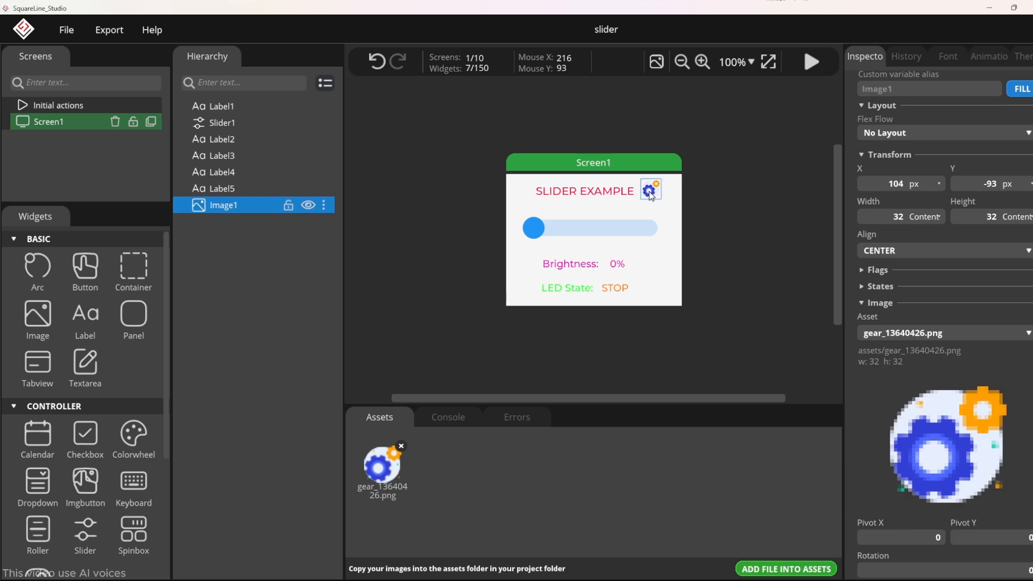
Step: Add a VALUE_CHANGED event to Slider1
left_click(595, 228)
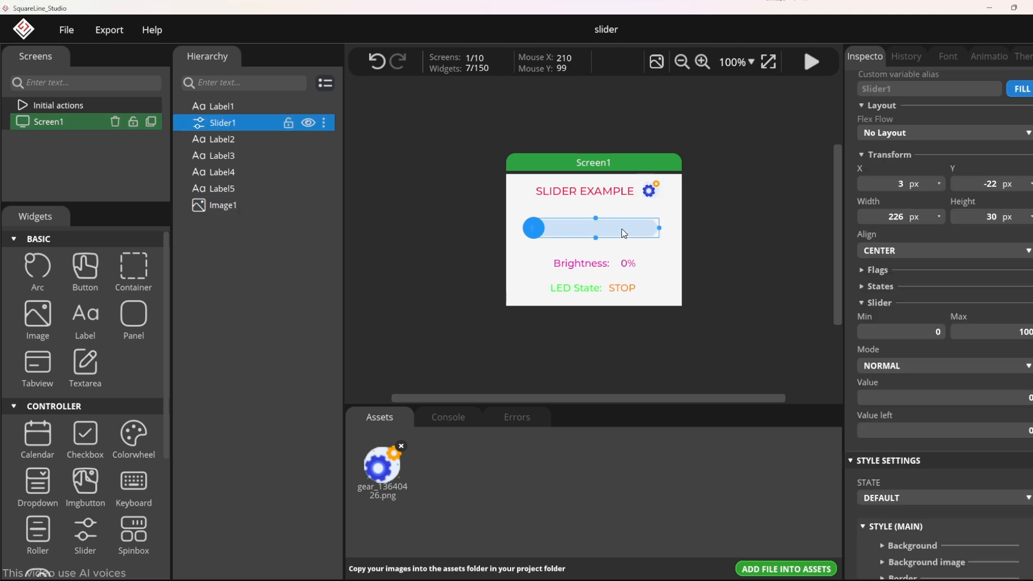
mouse_move(627, 231)
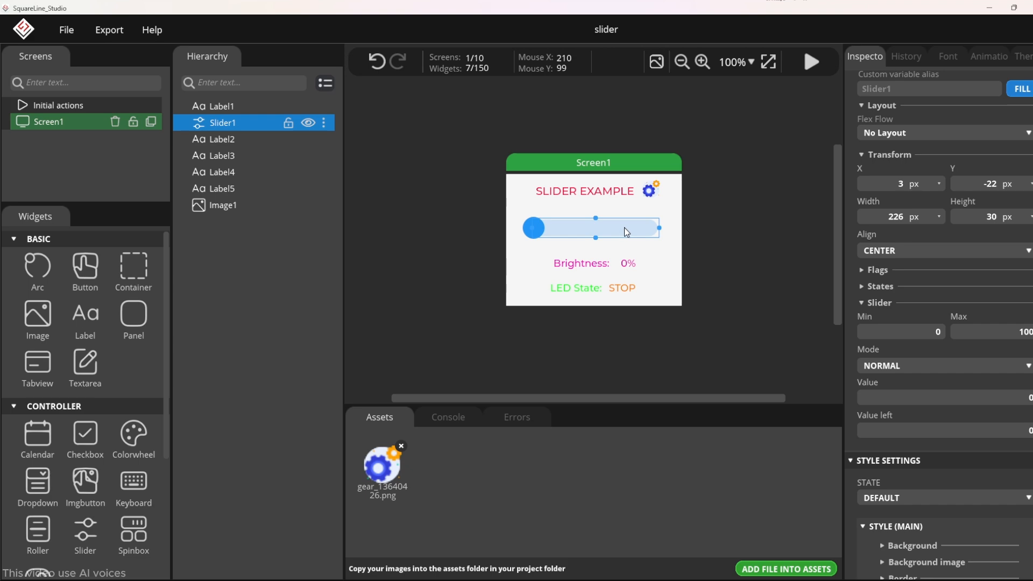
scroll("down", 3)
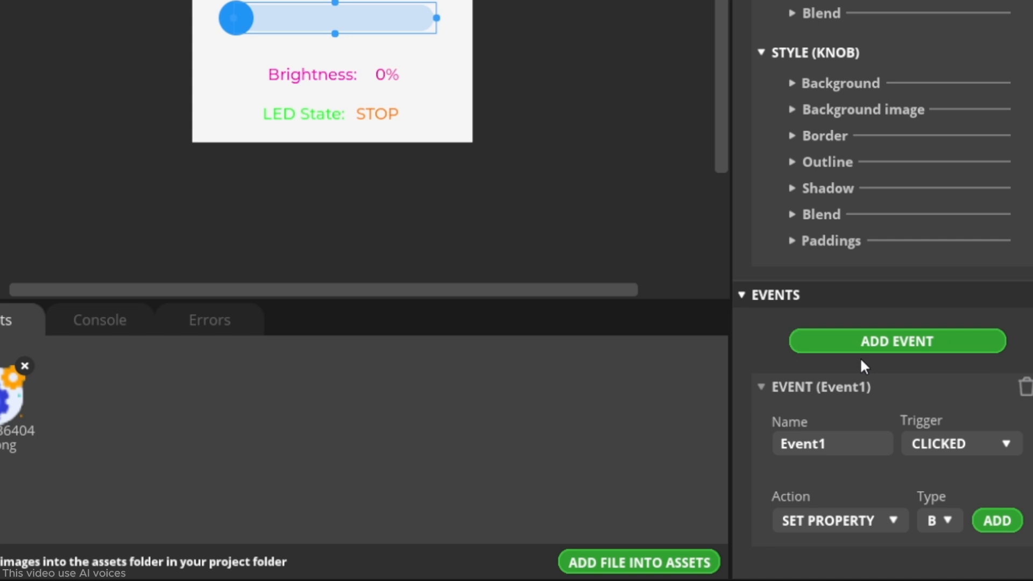
left_click(961, 445)
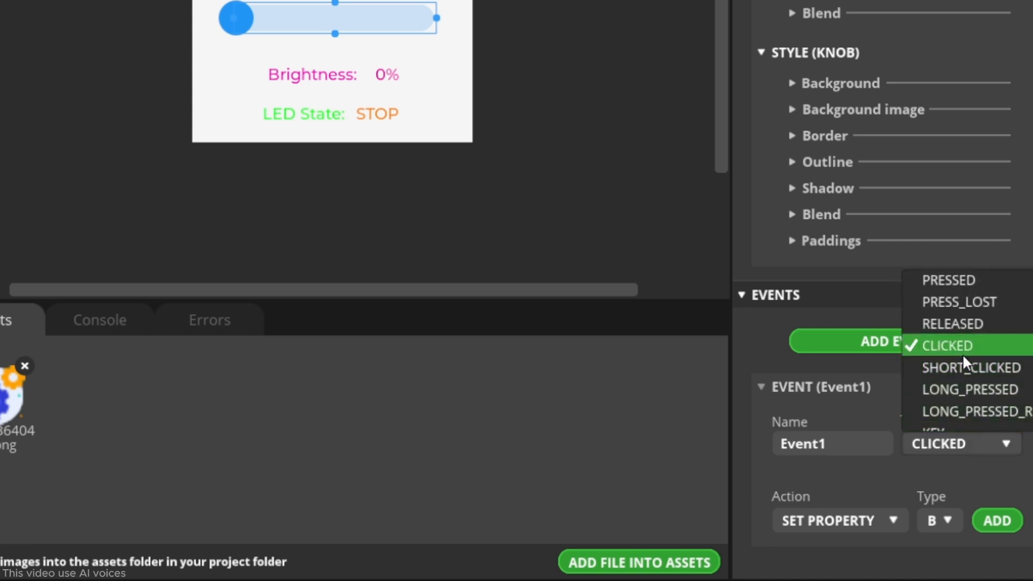
left_click(949, 345)
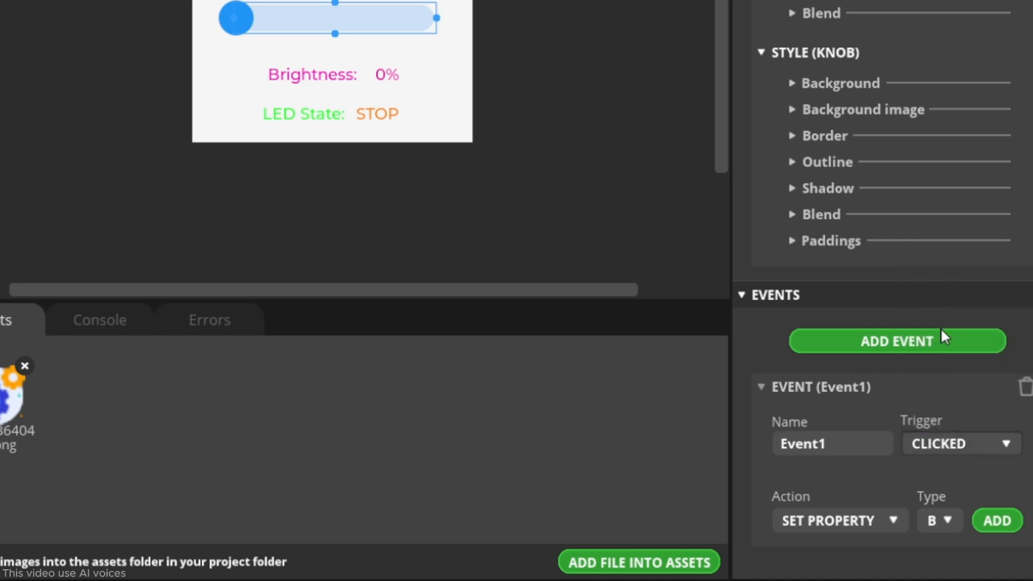
Step: Set the event action to SET TEXT VALUE FROM SLIDER, target Label3, postfix %
left_click(839, 521)
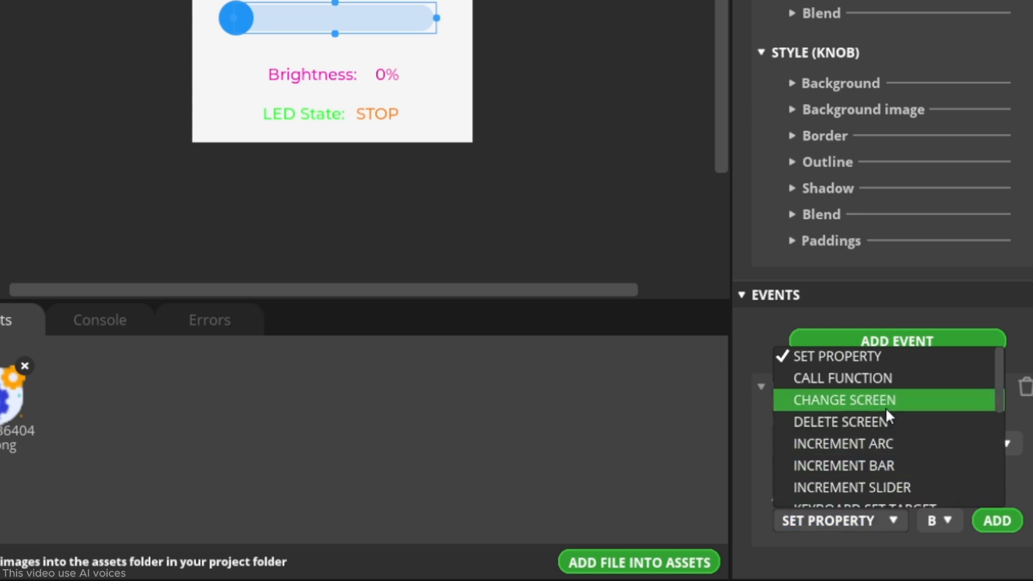
scroll("down", 3)
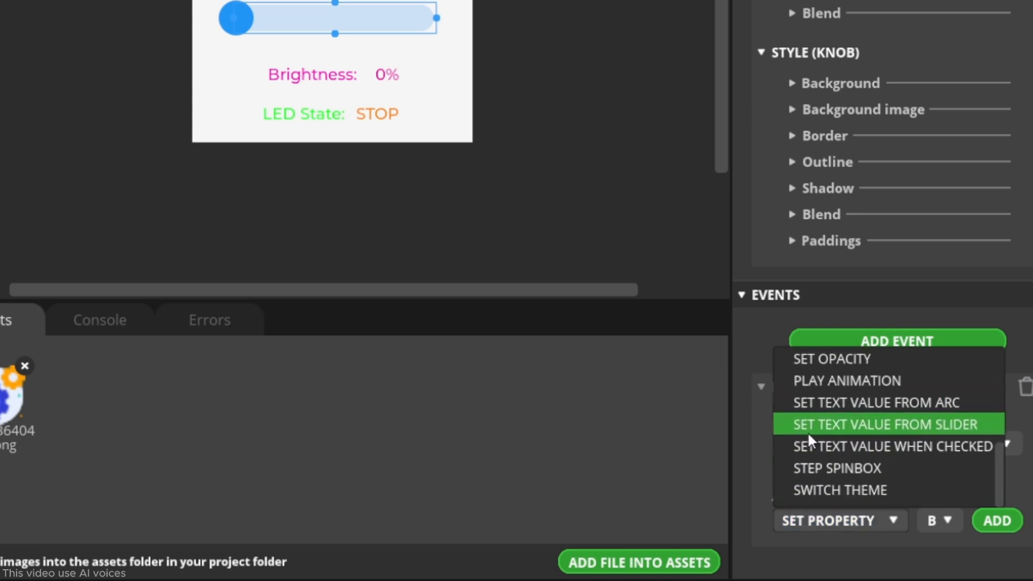
mouse_move(896, 435)
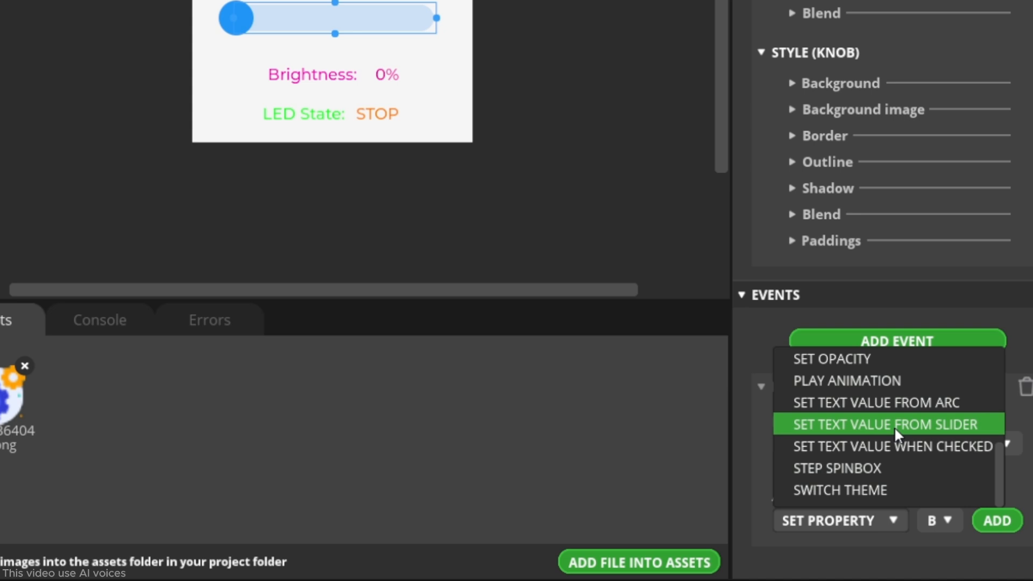
left_click(887, 424)
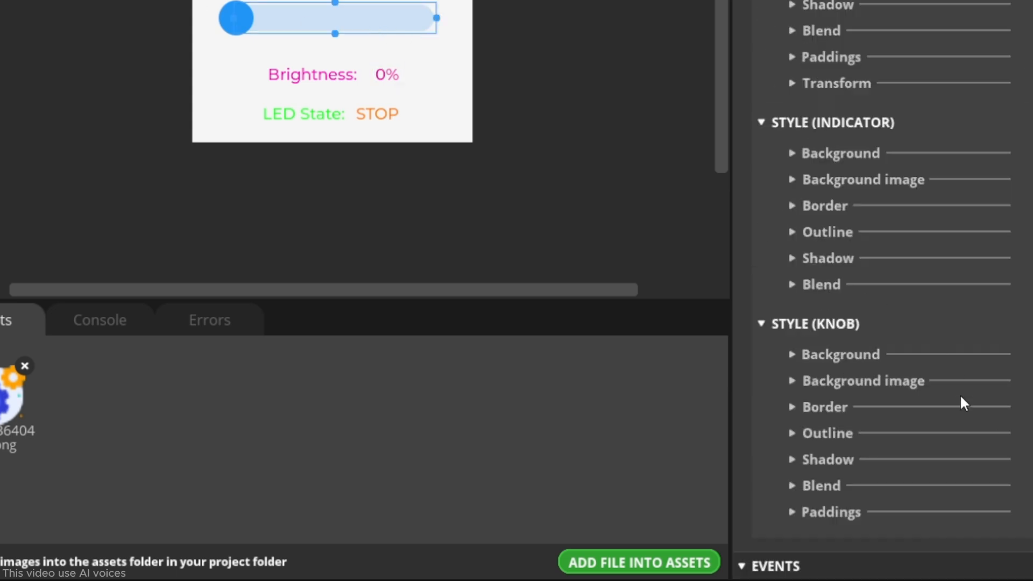
left_click(895, 371)
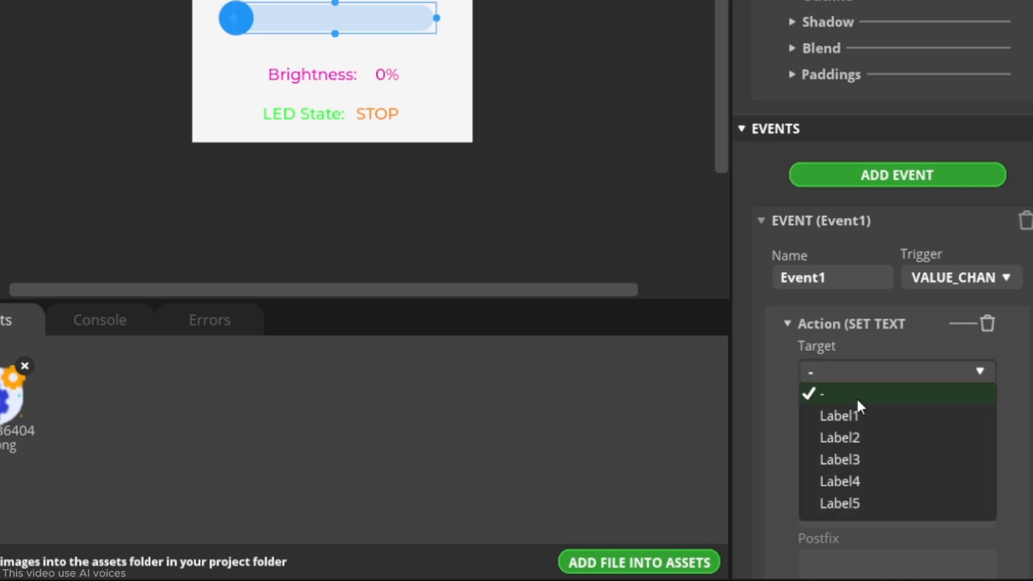
left_click(839, 459)
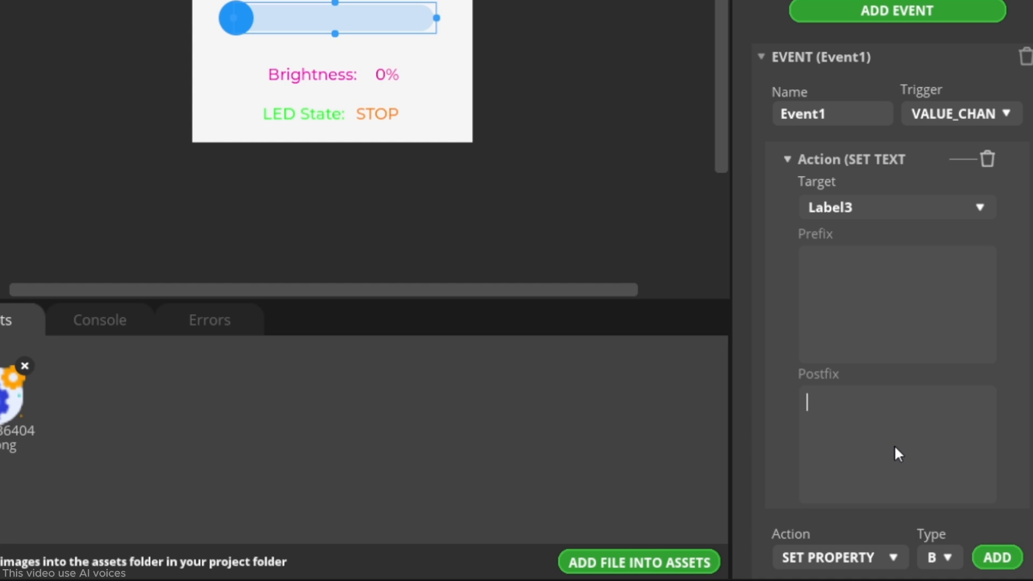
type("%")
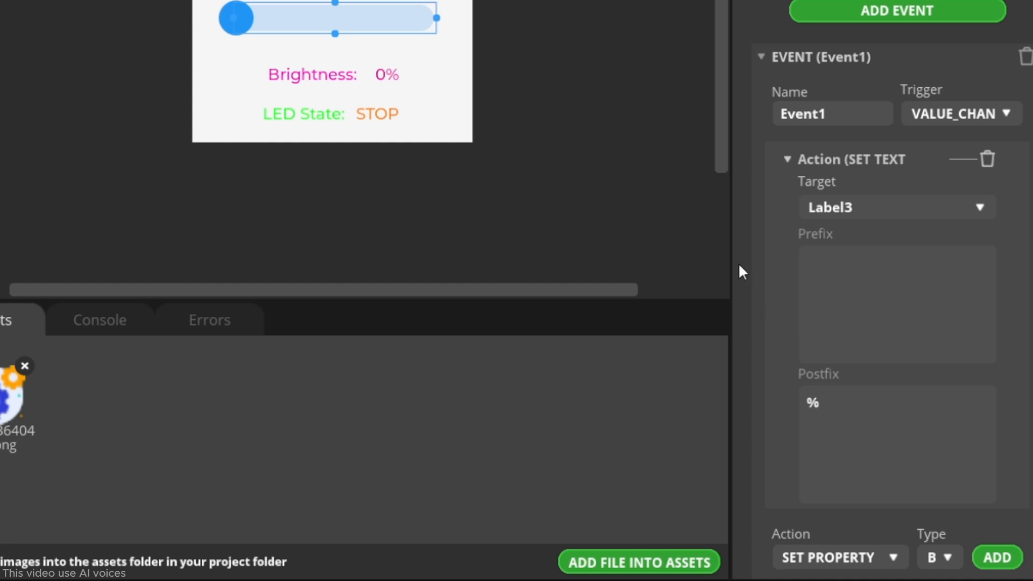
scroll("down", 3)
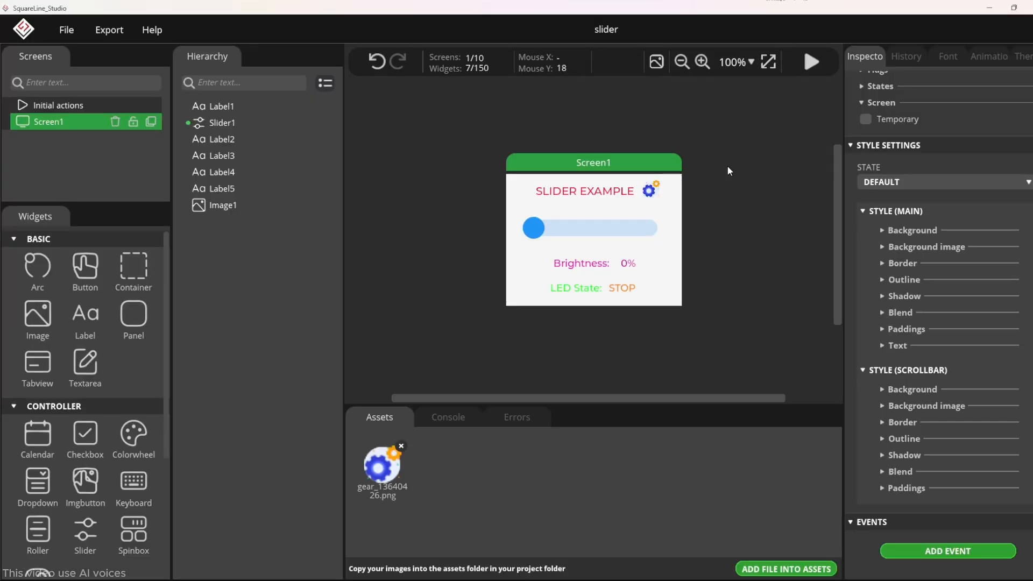
Step: Preview the screen, sliding the slider to 100% then down to about 58%
left_click(811, 61)
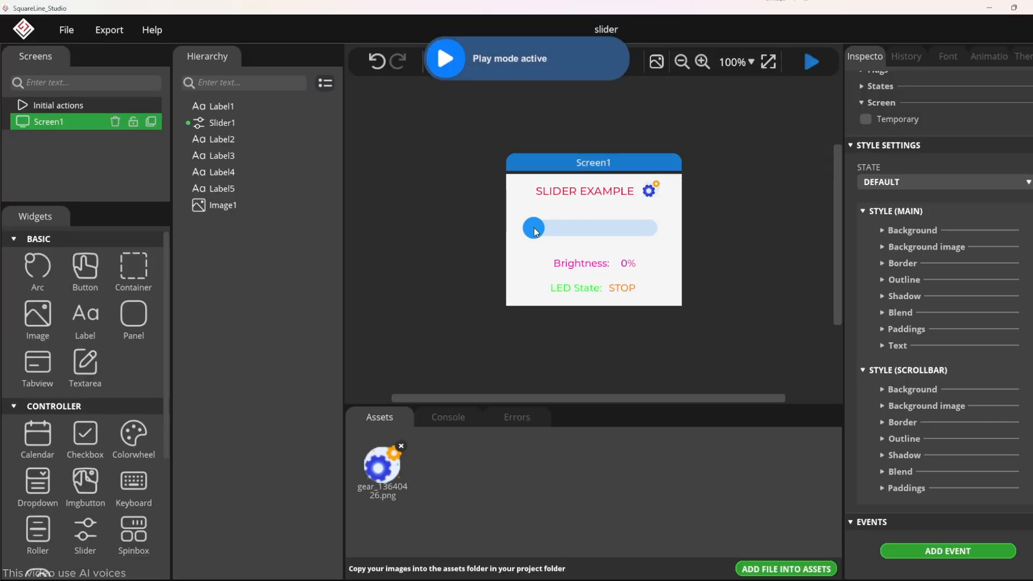
left_click_drag(533, 227, 667, 227)
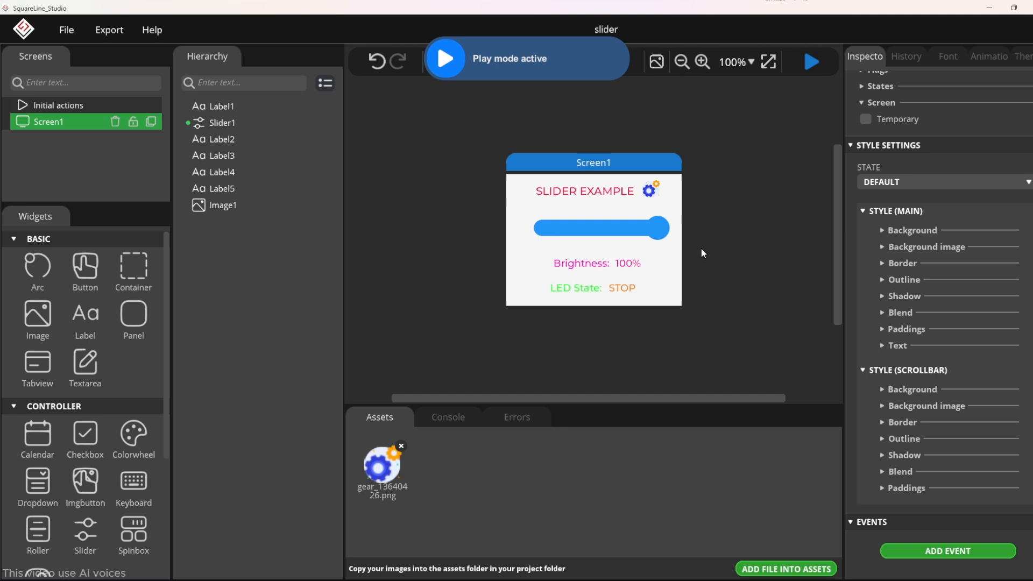
mouse_move(630, 250)
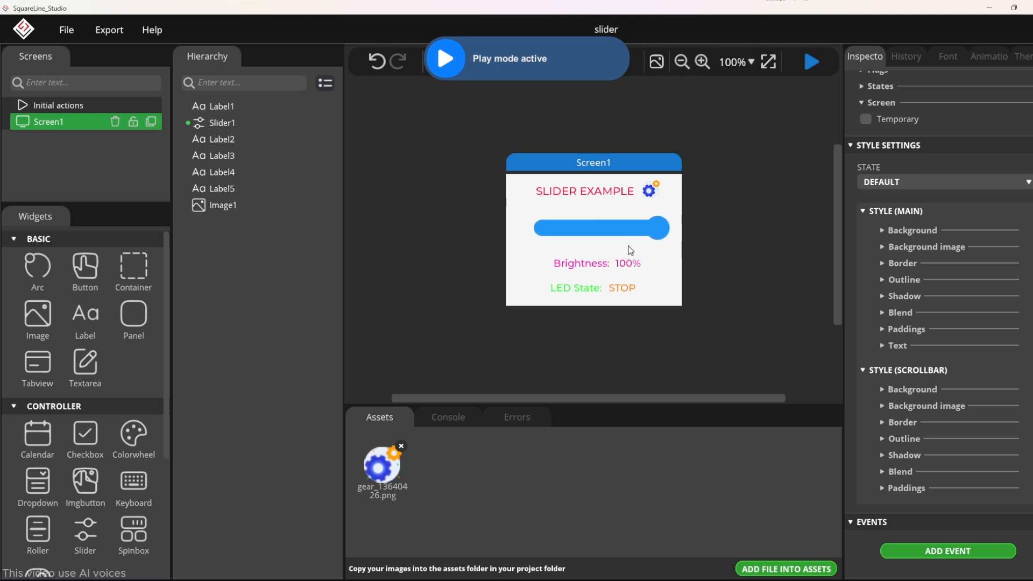
left_click_drag(666, 227, 606, 227)
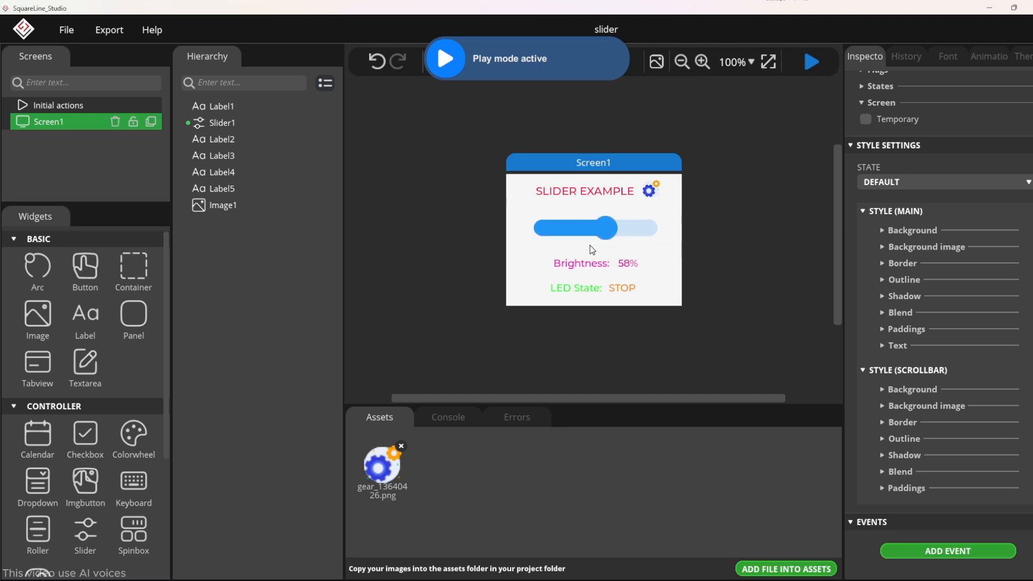
Step: Save the slider project and export the UI files
left_click(65, 30)
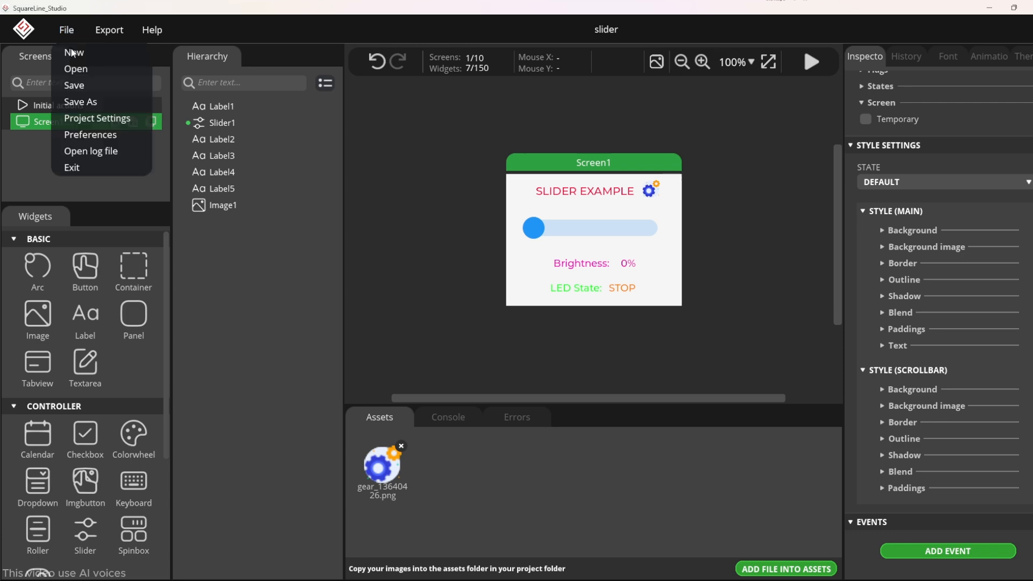
left_click(97, 118)
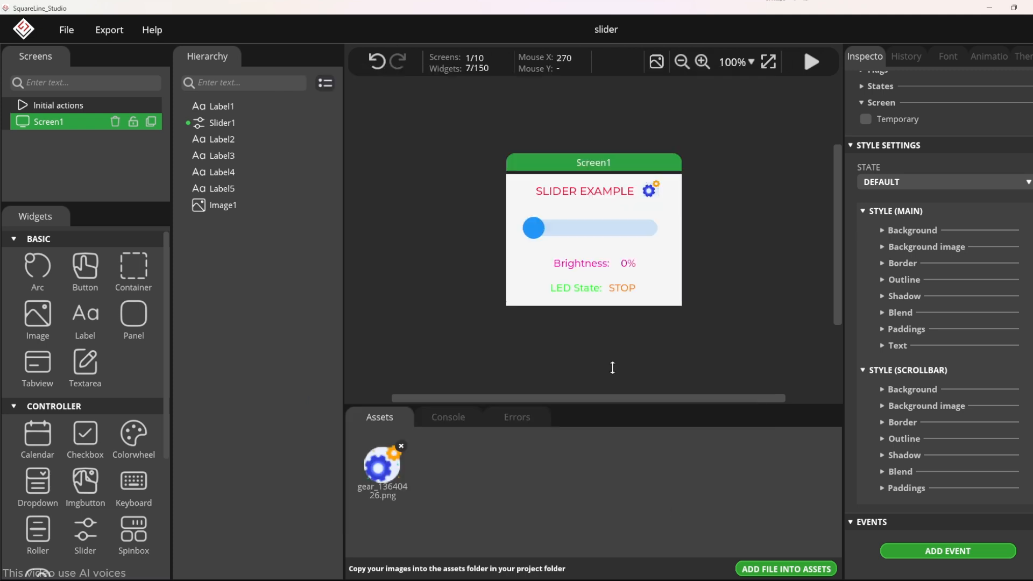
left_click(109, 29)
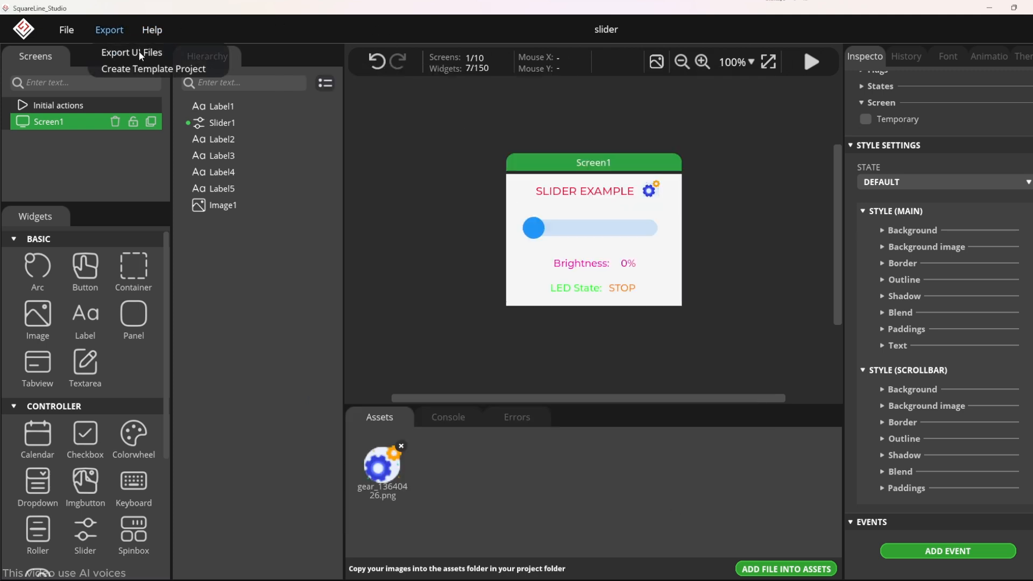
left_click(129, 53)
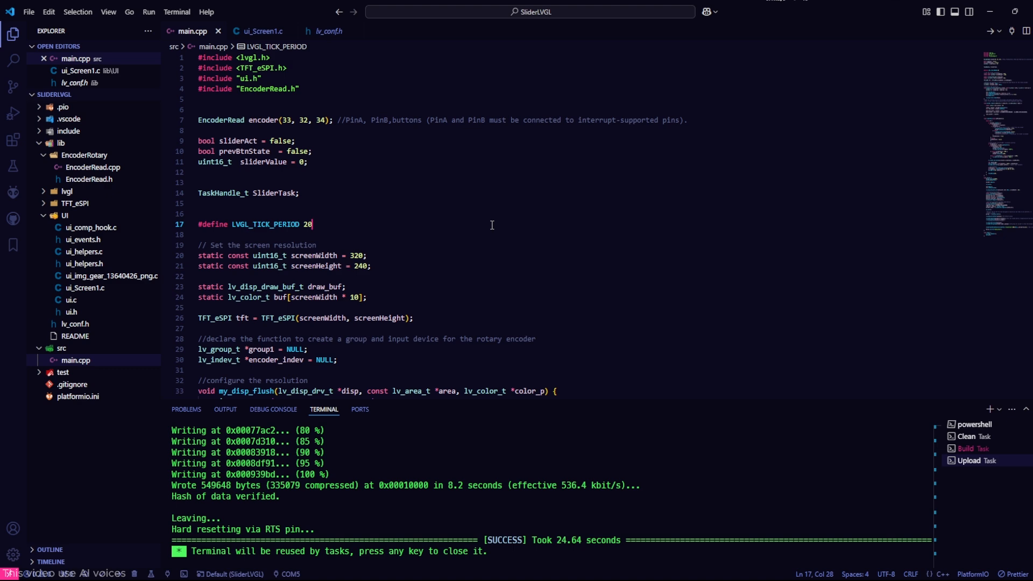
Step: Open lv_conf.h and highlight the LV_FONT_MONTSERRAT_20 setting, enabled as 1
left_click(324, 31)
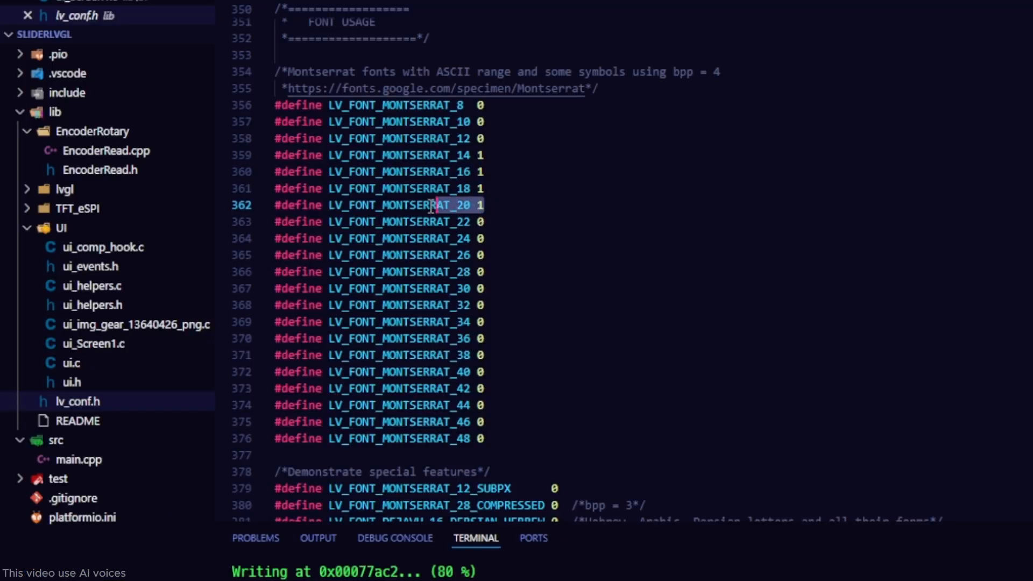
left_click_drag(428, 205, 445, 189)
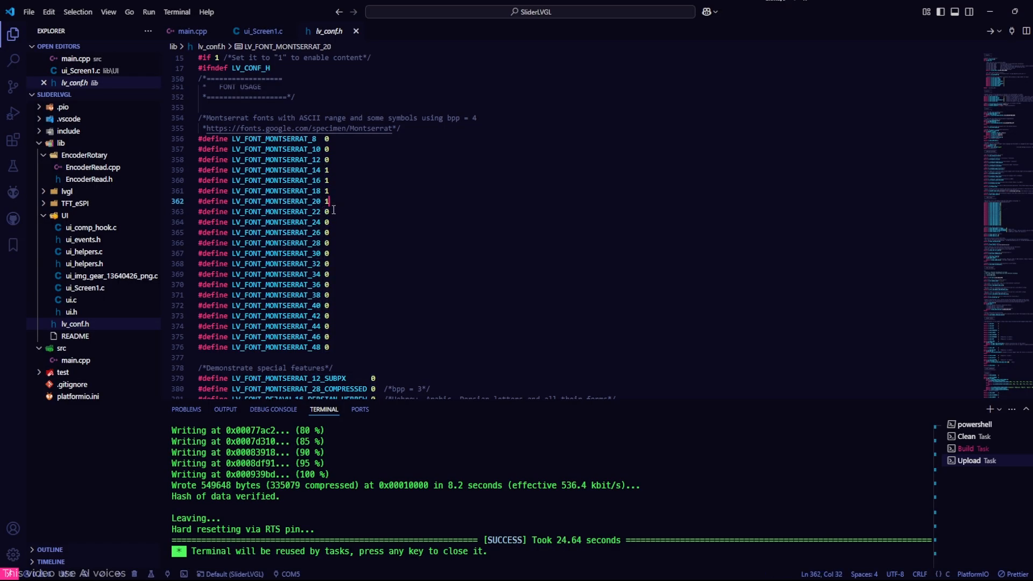
mouse_move(189, 31)
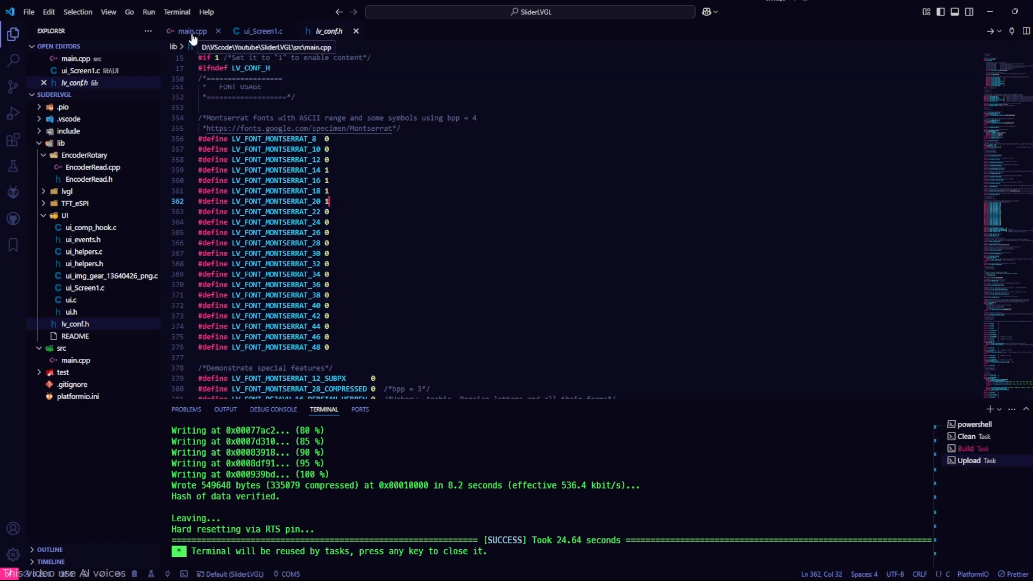
Step: Return to main.cpp and select the sliderFunc task code clamping the encoder value to 0–100
left_click(185, 30)
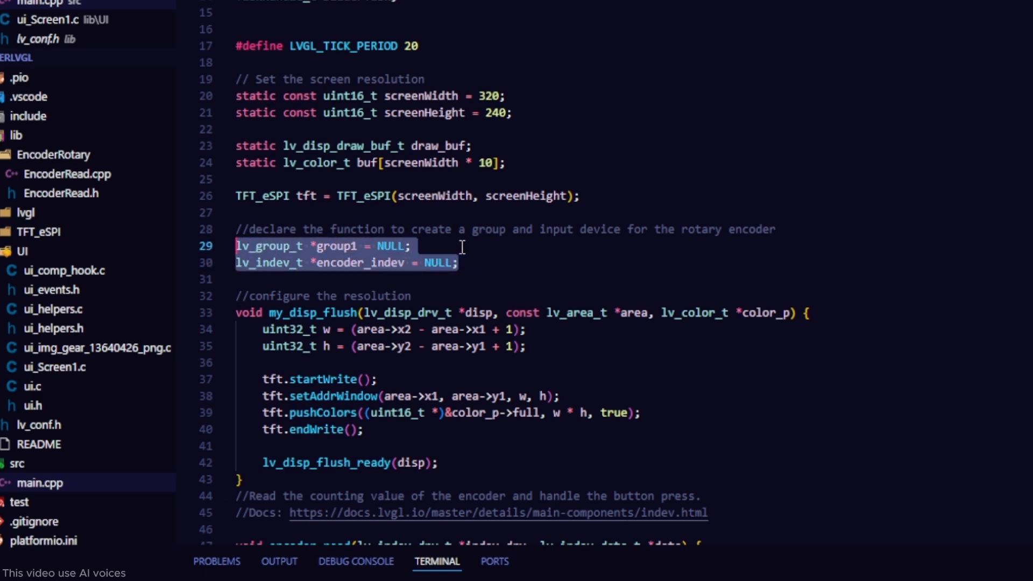
mouse_move(470, 249)
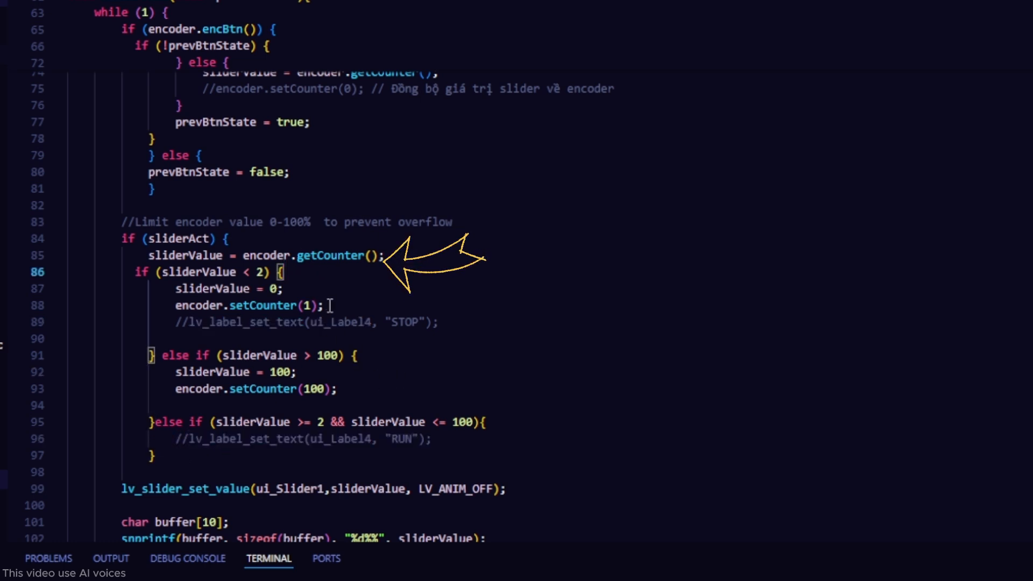
left_click_drag(122, 239, 323, 305)
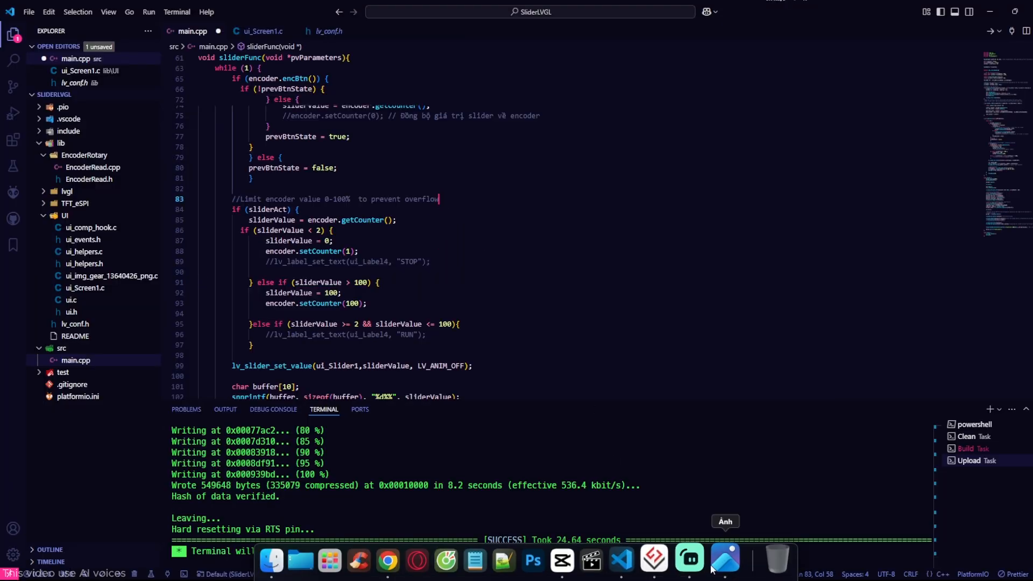
Step: Open the device photo in Photos and zoom in on the Brightness: 140% reading
left_click(725, 559)
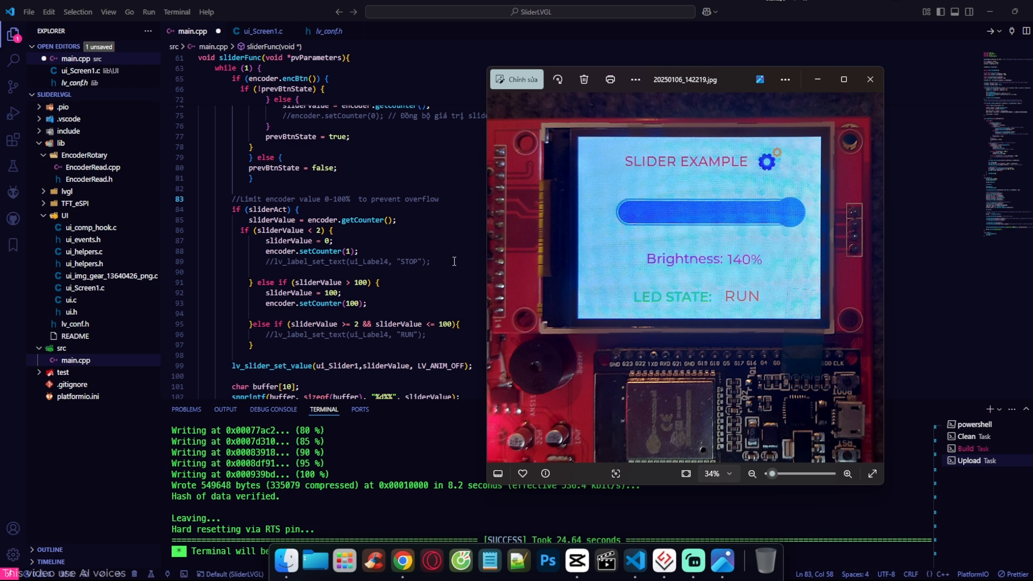
mouse_move(730, 260)
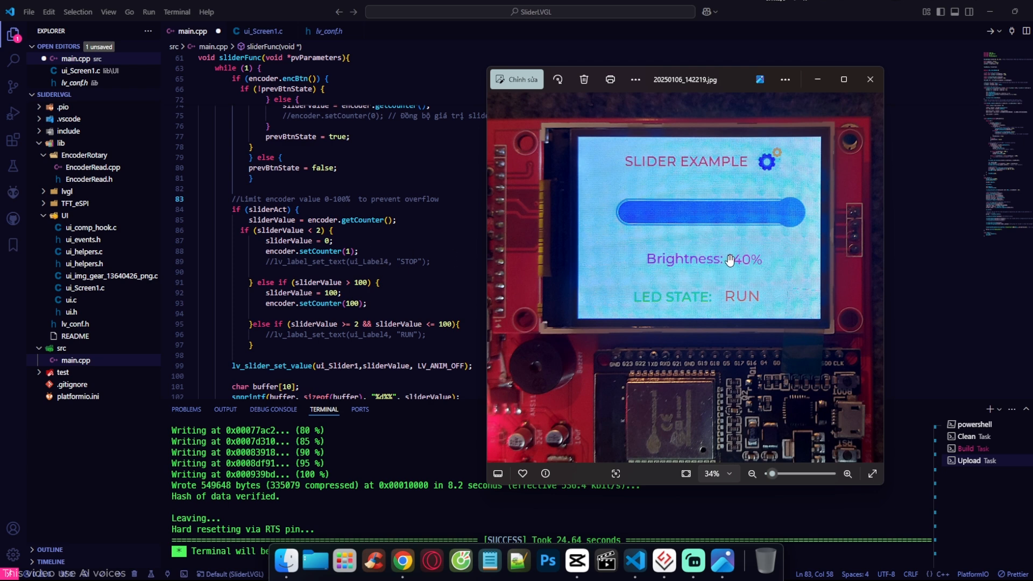
left_click(848, 473)
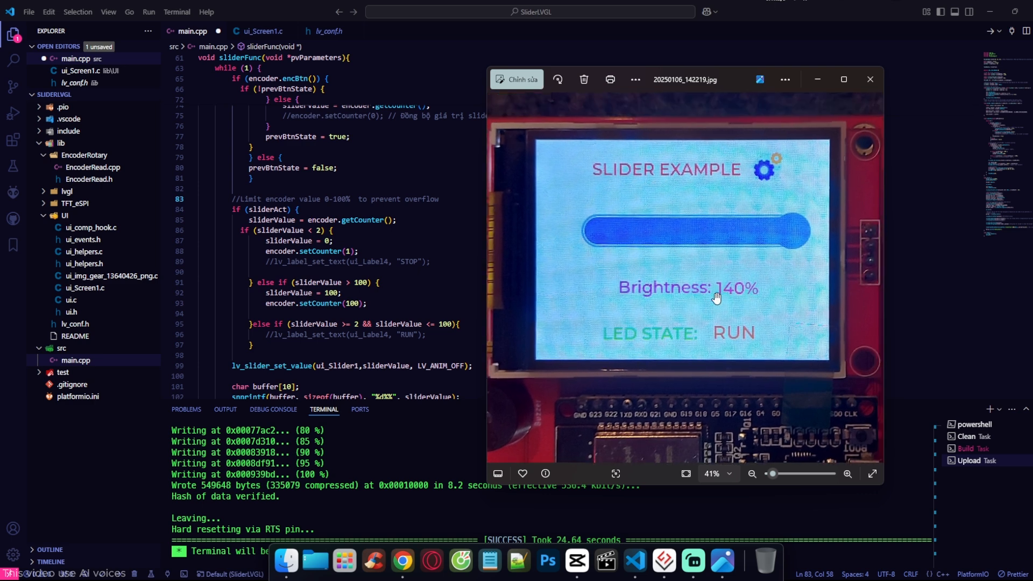
mouse_move(666, 304)
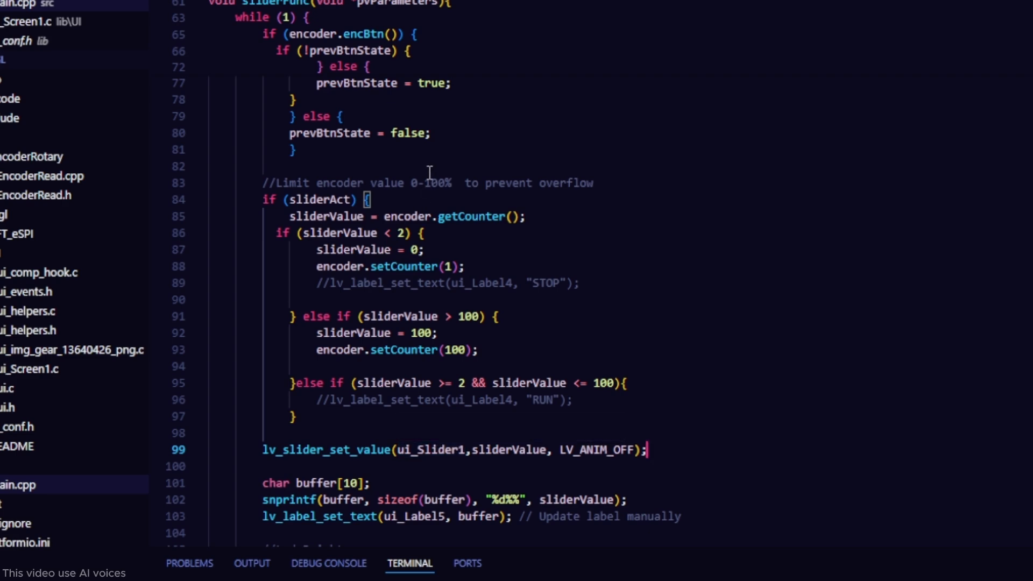
mouse_move(478, 382)
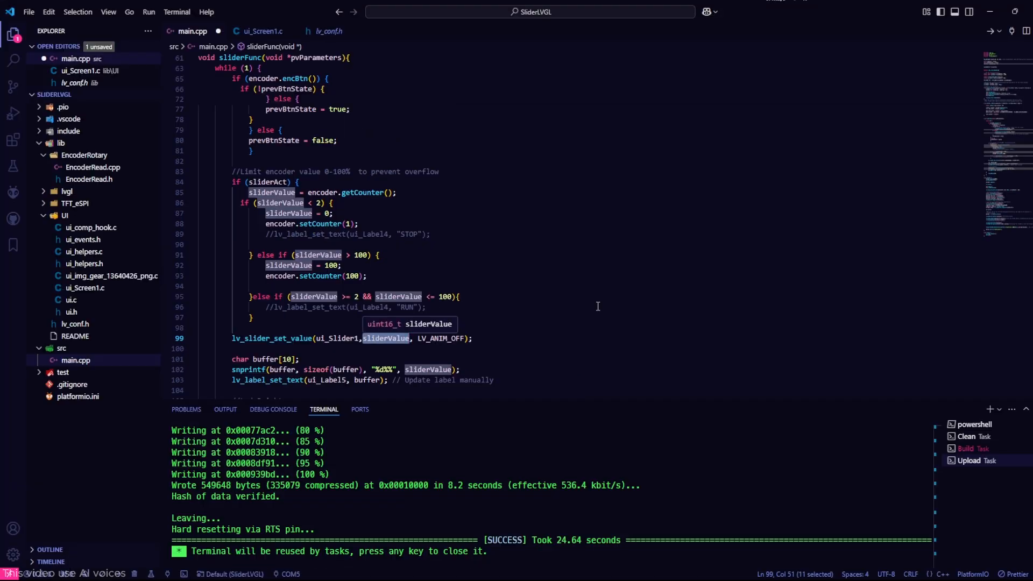
mouse_move(607, 302)
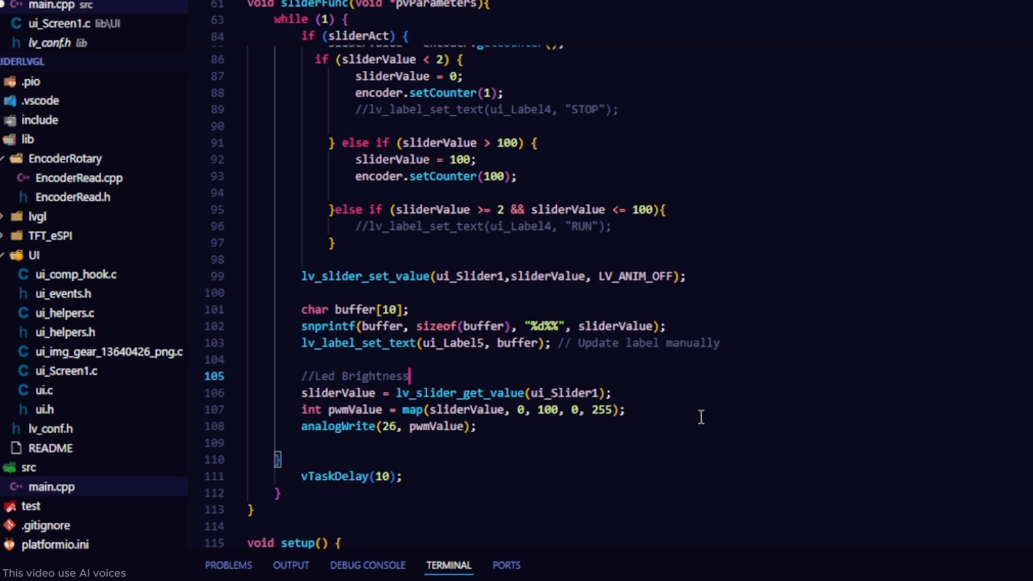
mouse_move(632, 422)
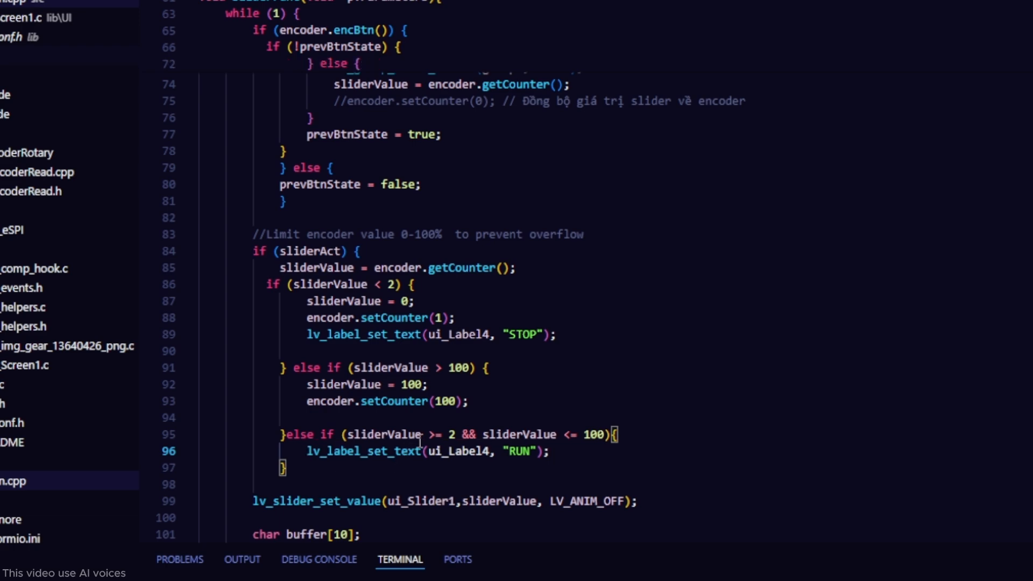
mouse_move(407, 434)
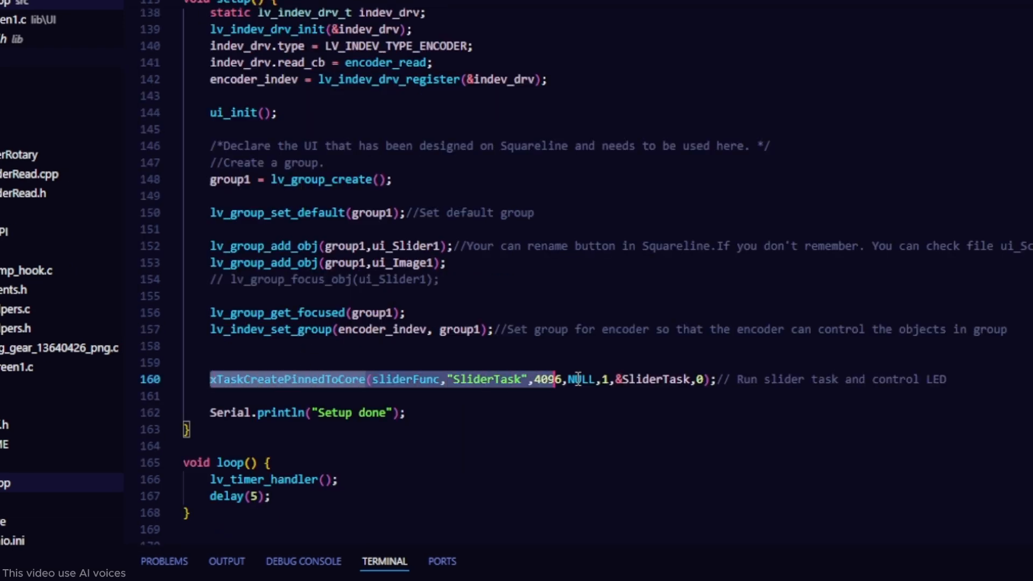
Step: Deselect the xTaskCreatePinnedToCore call in setup()
left_click(403, 388)
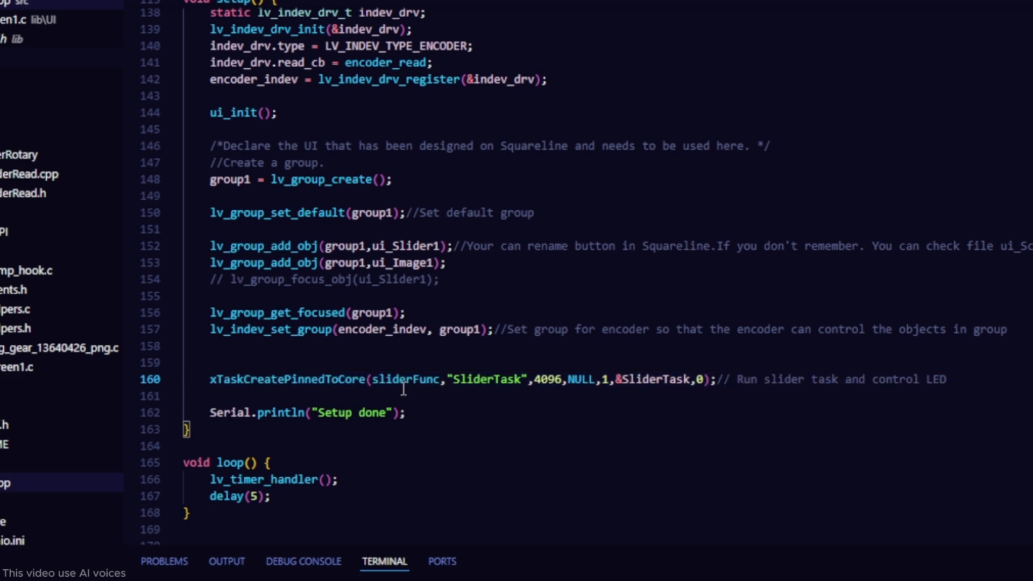
mouse_move(405, 389)
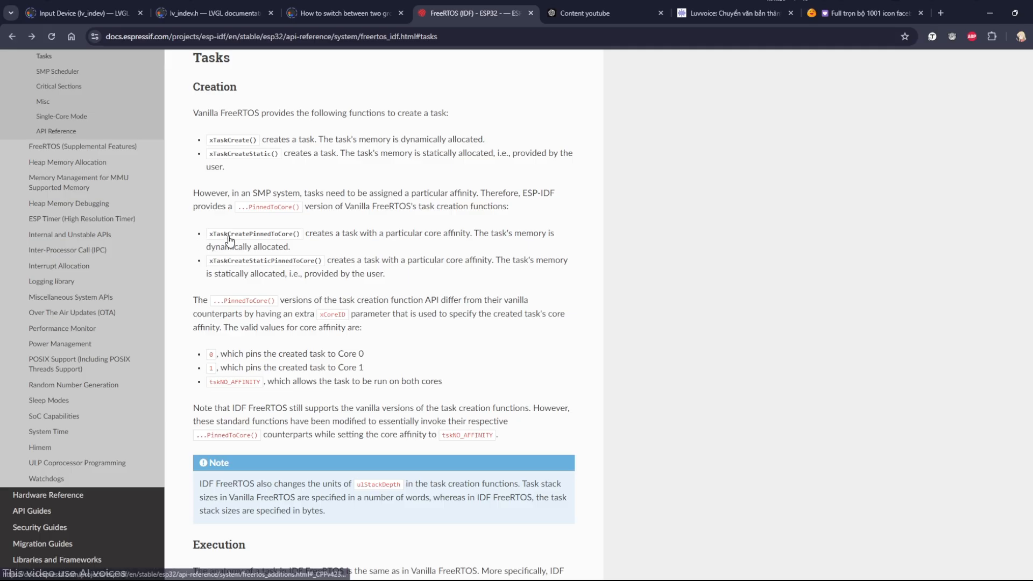
Step: Open the xTaskCreatePinnedToCore reference and scroll through its parameters pxTaskCode to xCoreID
left_click(253, 233)
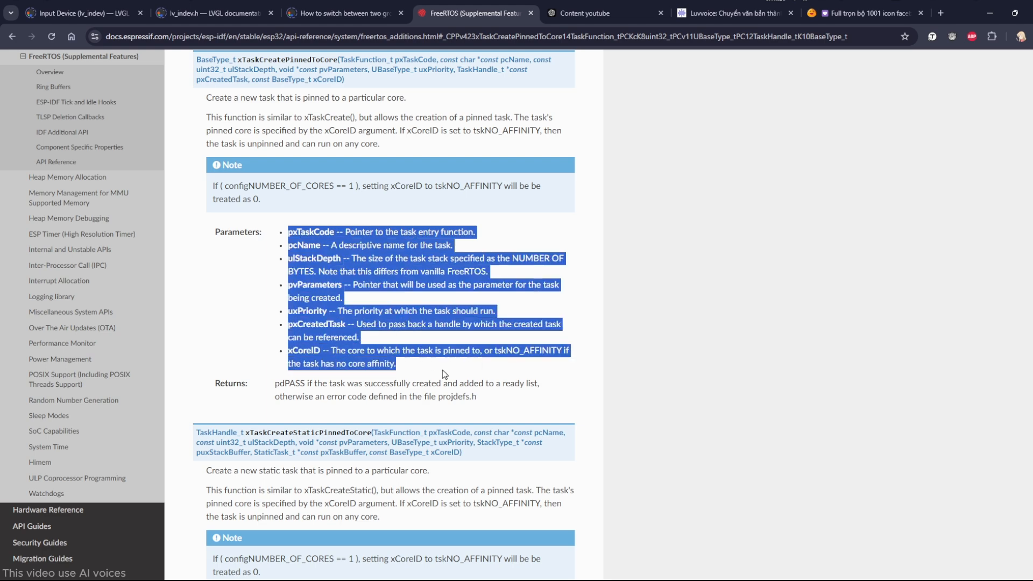
left_click(398, 261)
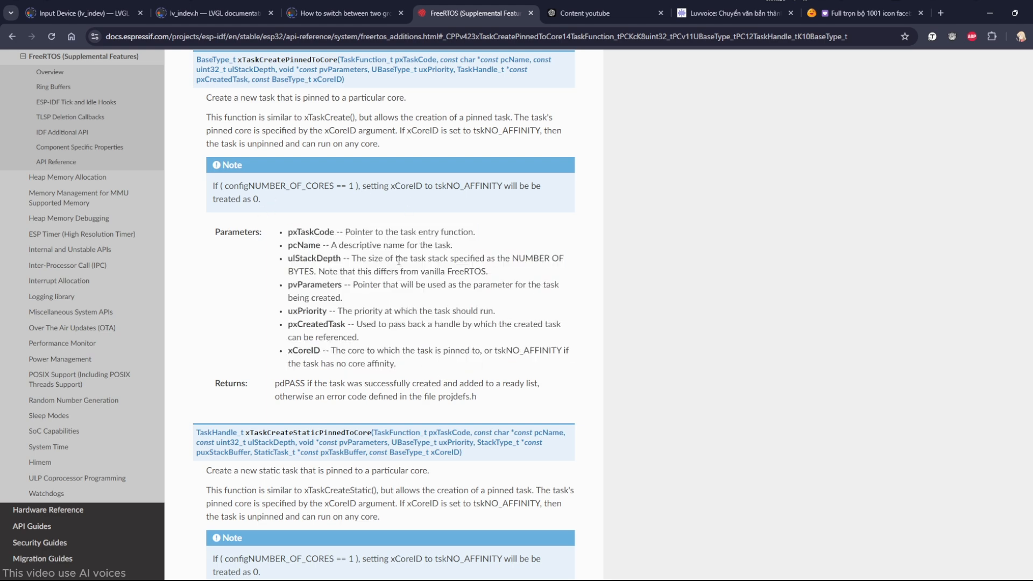
scroll("down", 3)
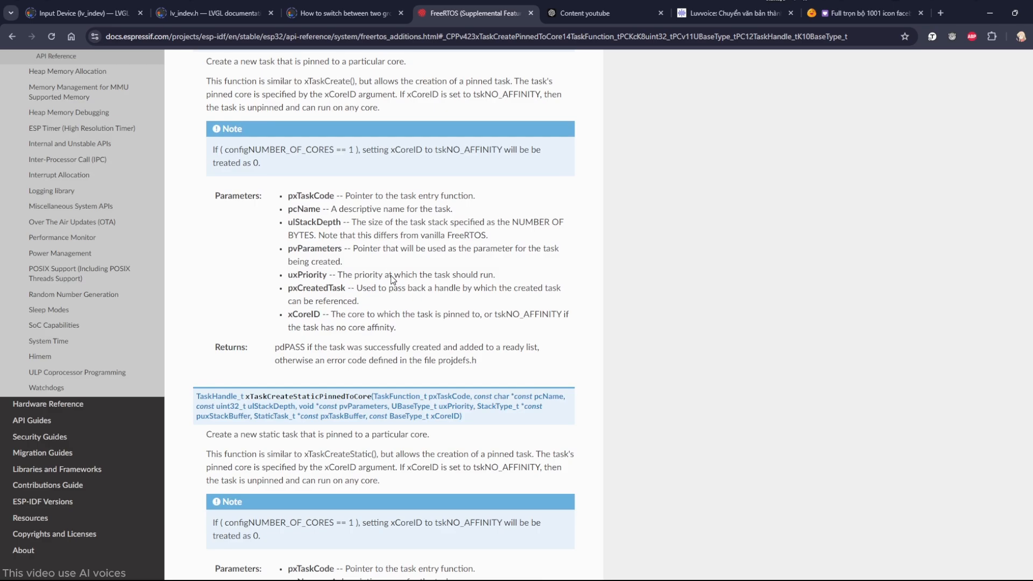